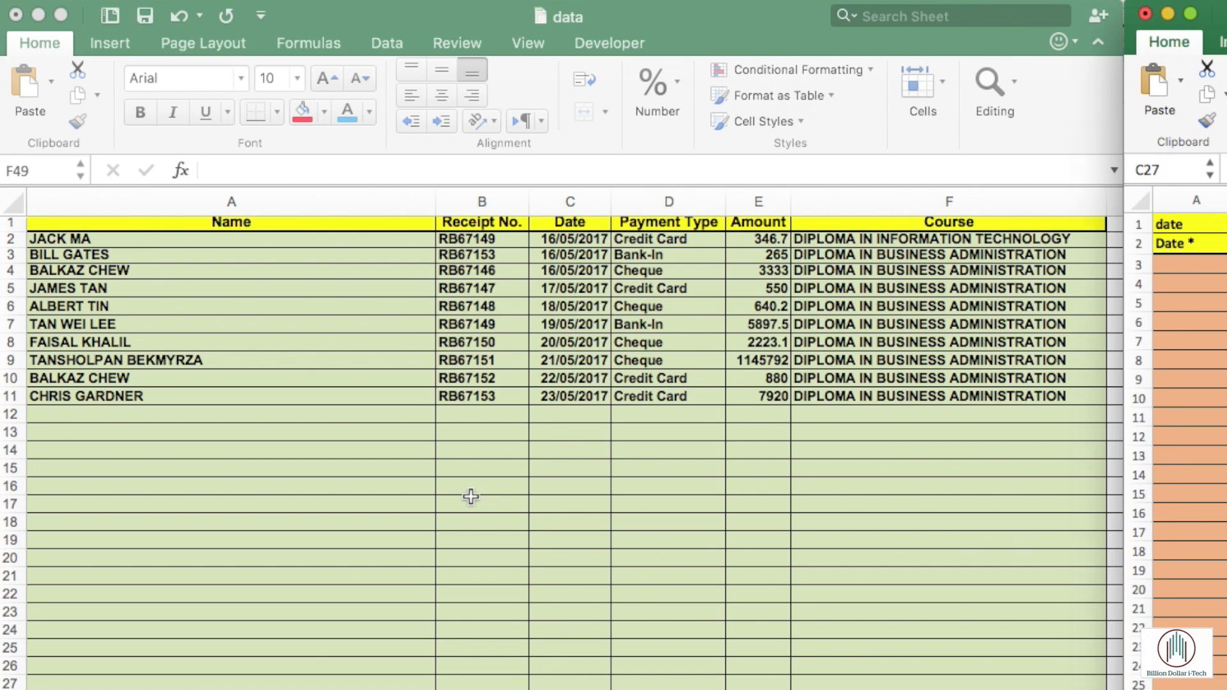
- Place the data and GLPOST9 windows side by side and run Update DATA to post ten receipts
{"action": "left_click", "coordinate": [70, 323]}
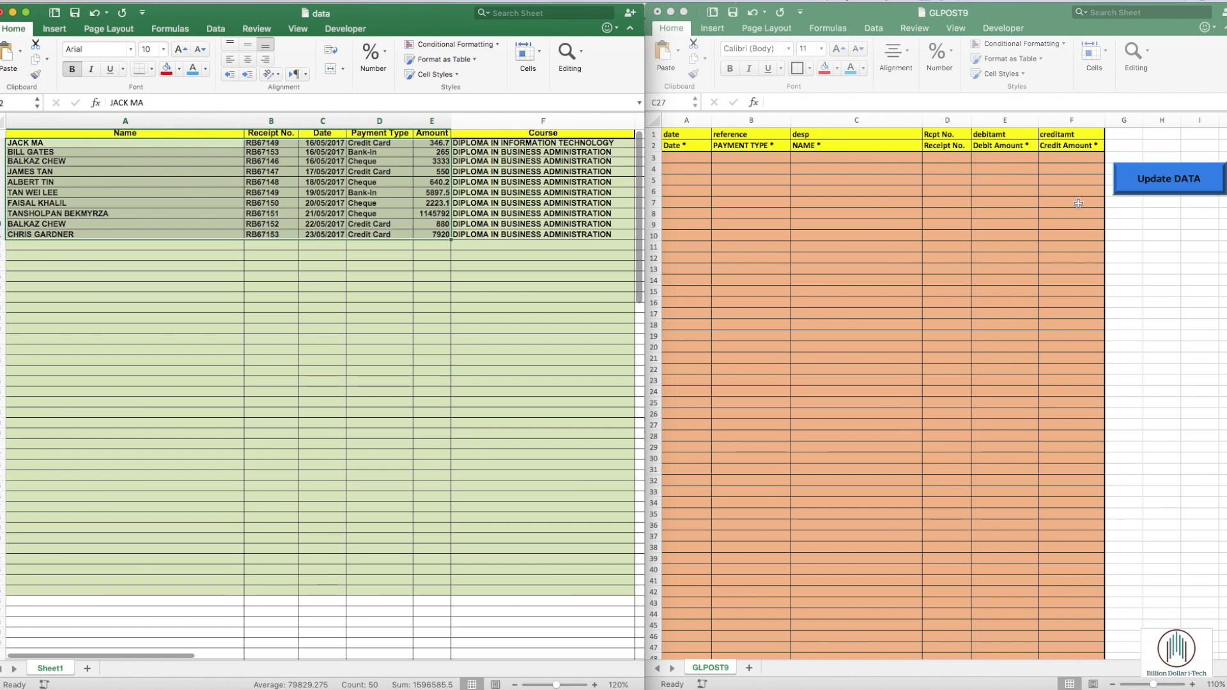
{"action": "mouse_move", "coordinate": [605, 357]}
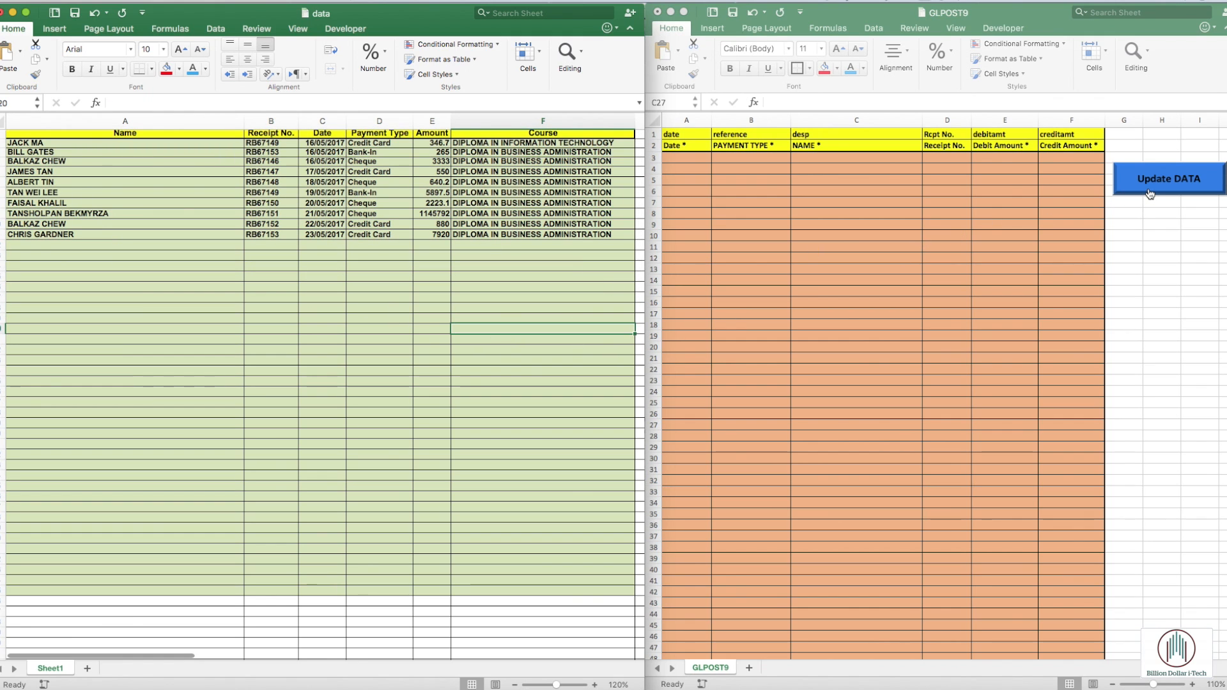
{"action": "left_click", "coordinate": [1167, 178]}
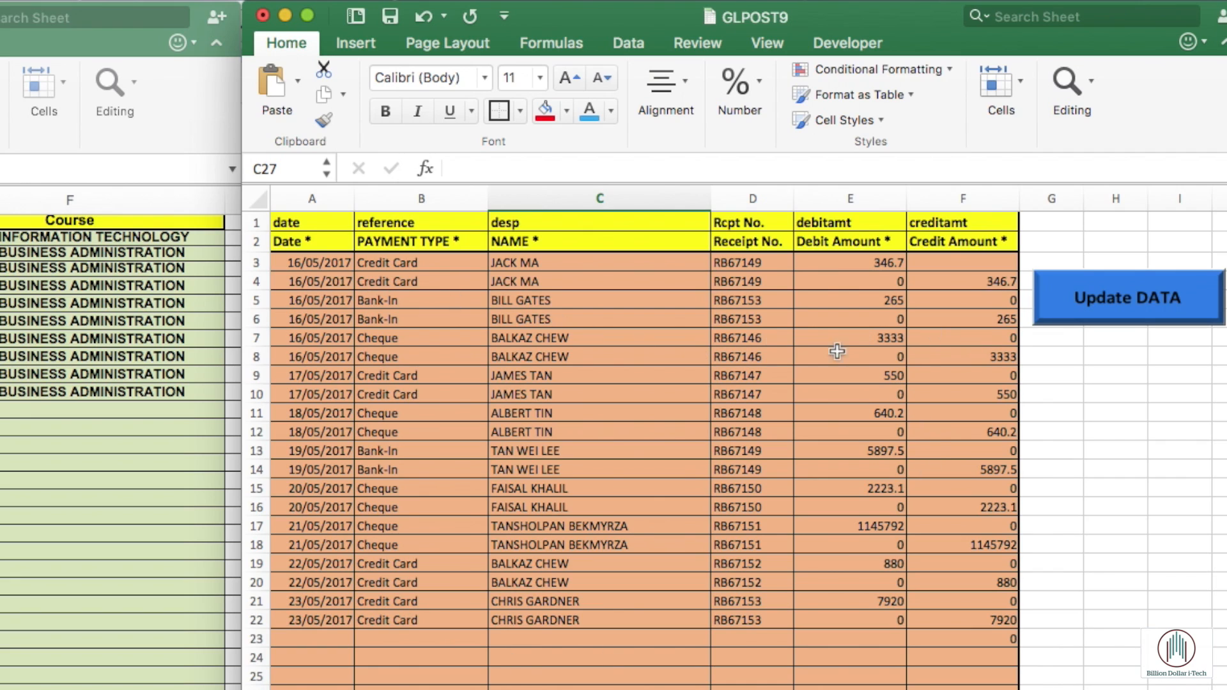
{"action": "mouse_move", "coordinate": [302, 306]}
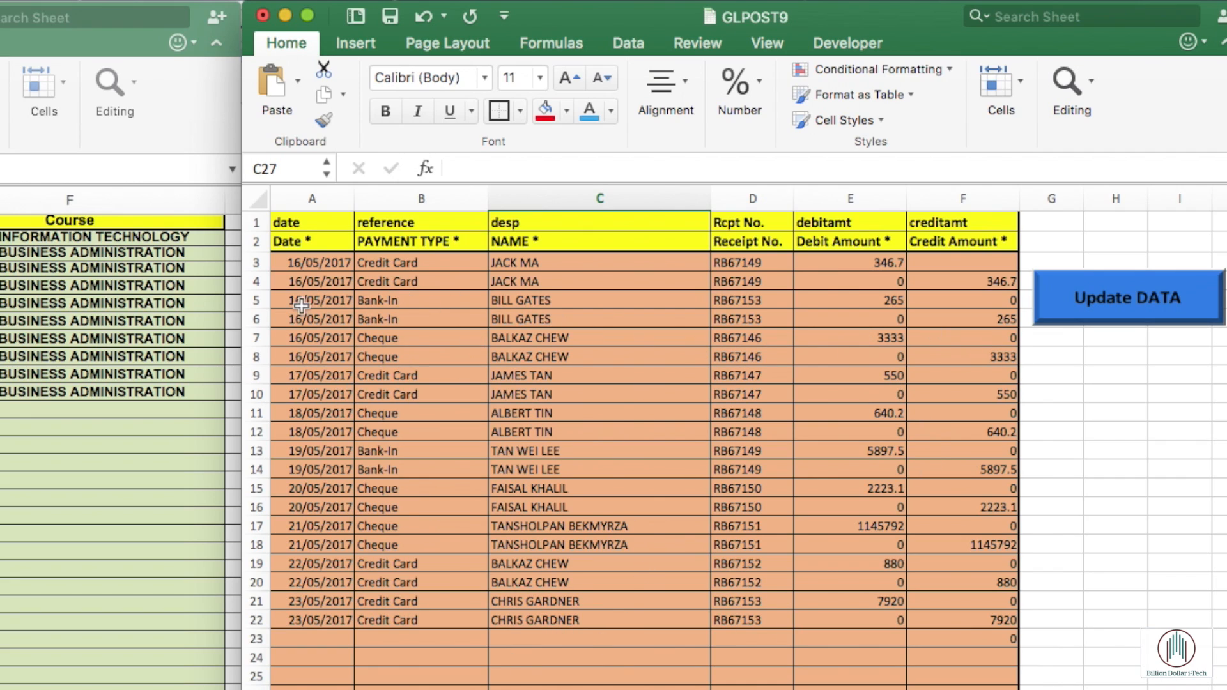
{"action": "mouse_move", "coordinate": [311, 281]}
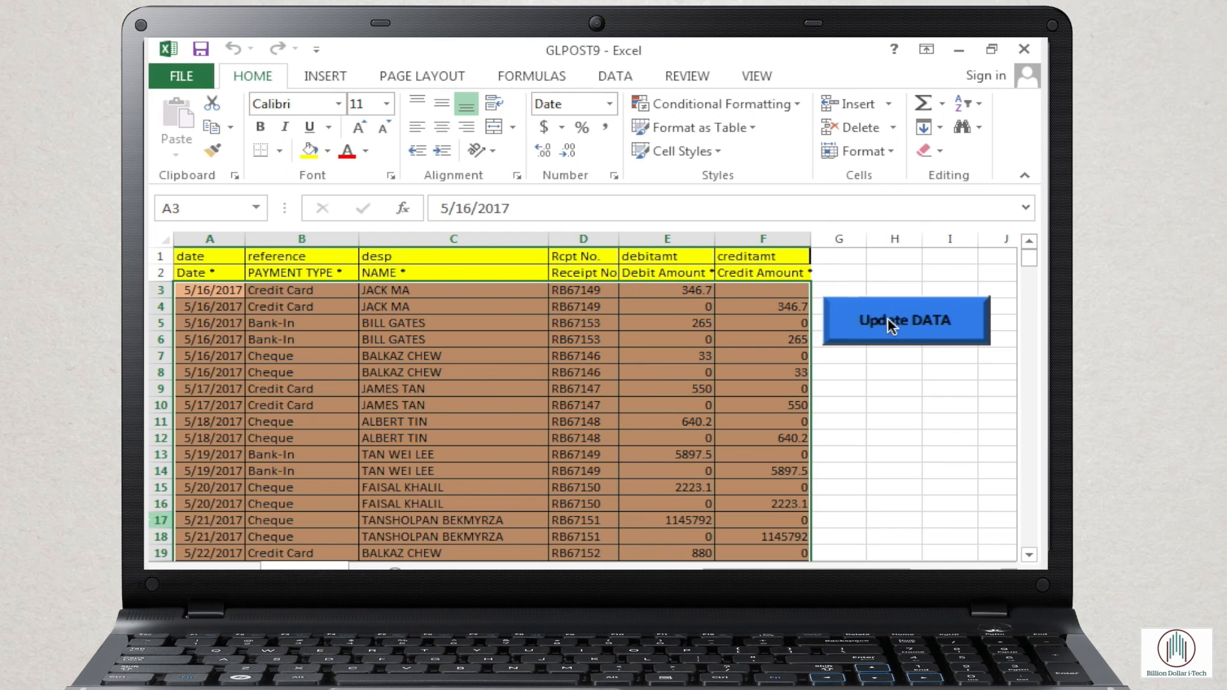
{"action": "mouse_move", "coordinate": [790, 87]}
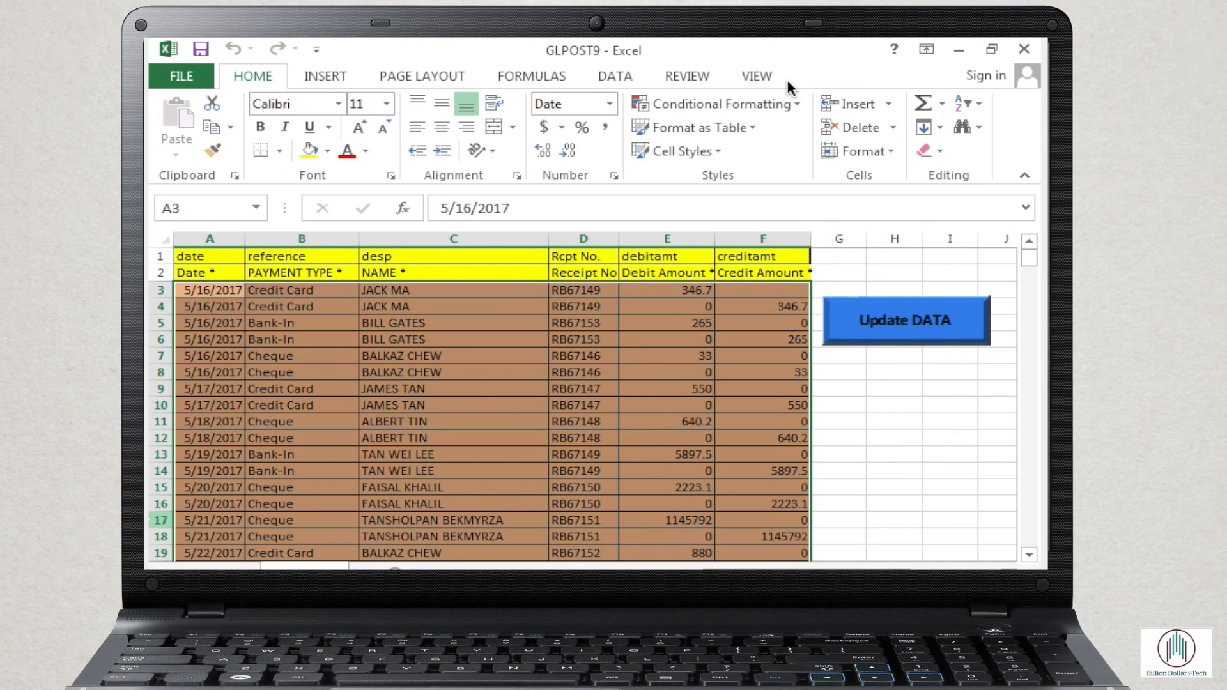
- Enable the Developer tab through File > Options > Customize Ribbon in GLPOST9's Excel
{"action": "left_click", "coordinate": [182, 76]}
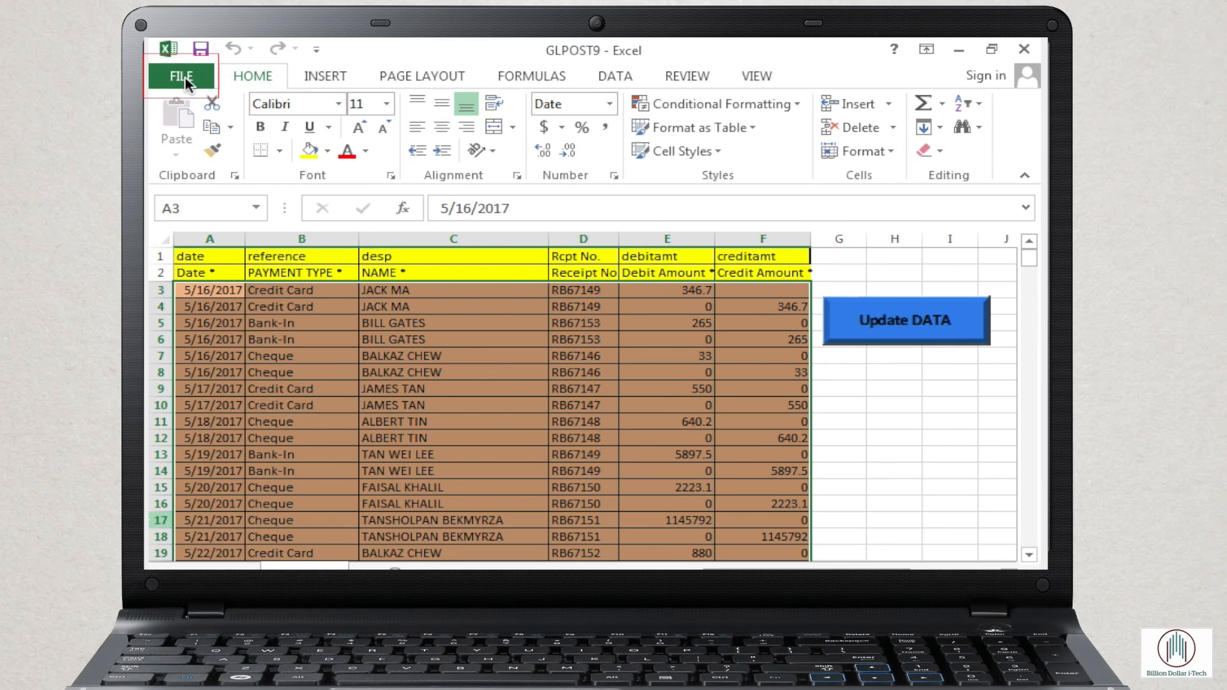
{"action": "left_click", "coordinate": [181, 76]}
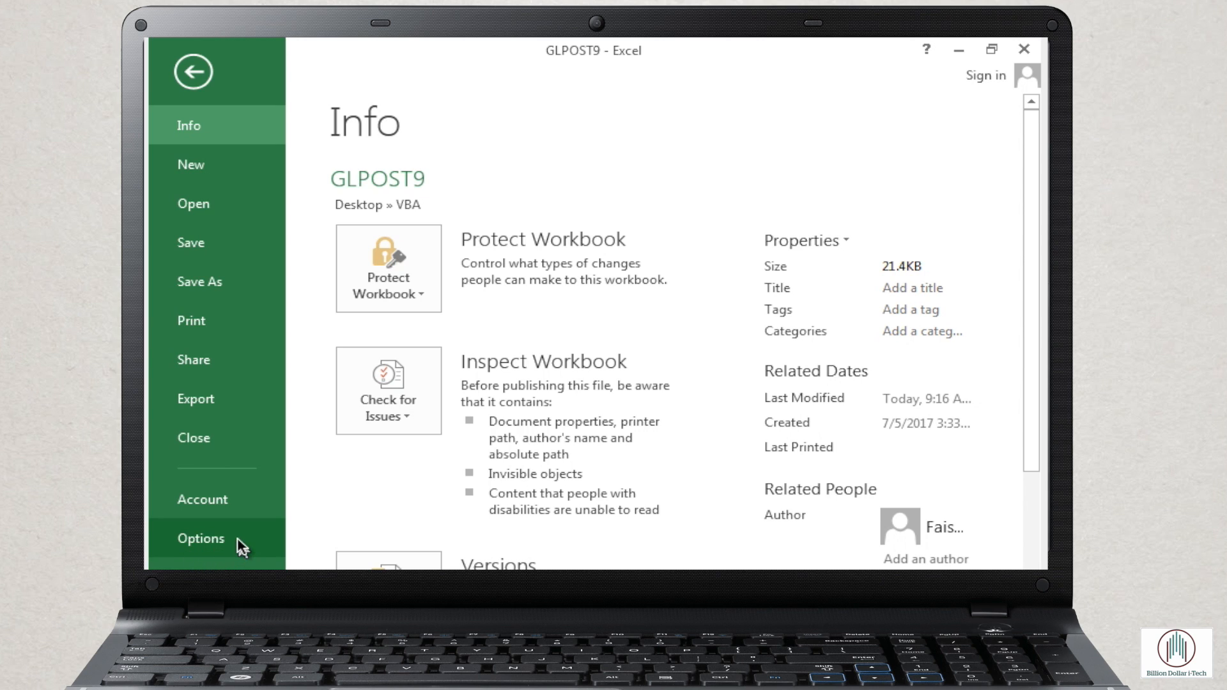
{"action": "left_click", "coordinate": [201, 538]}
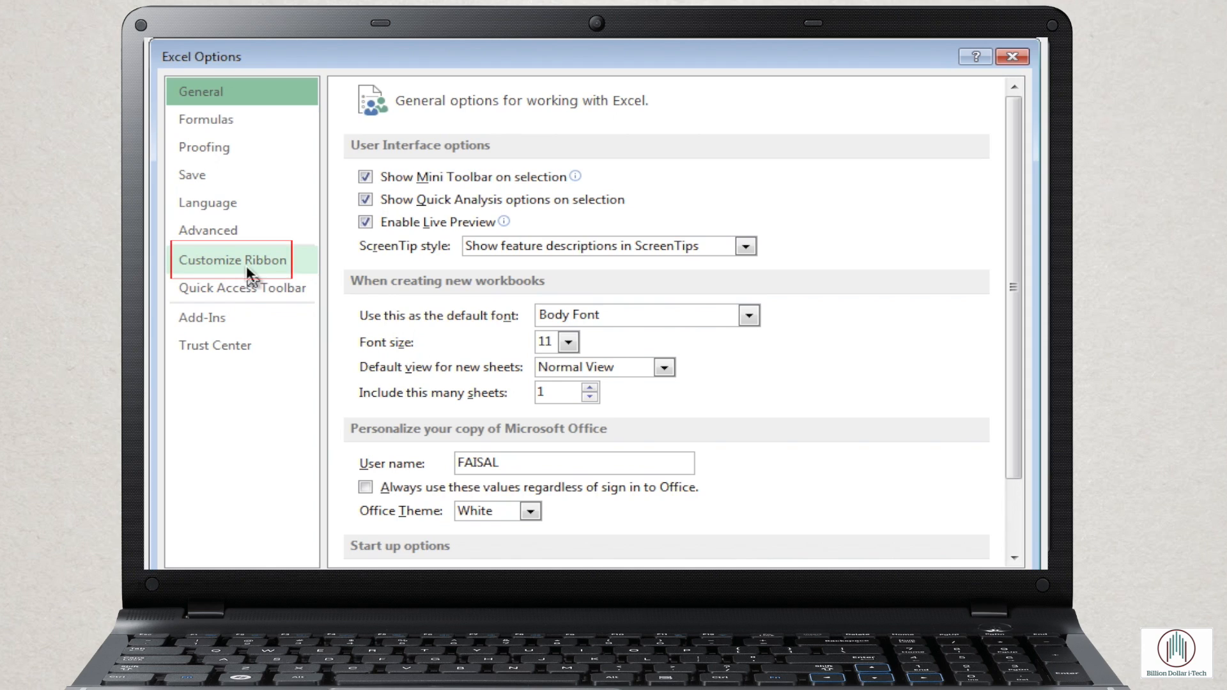
{"action": "left_click", "coordinate": [231, 260]}
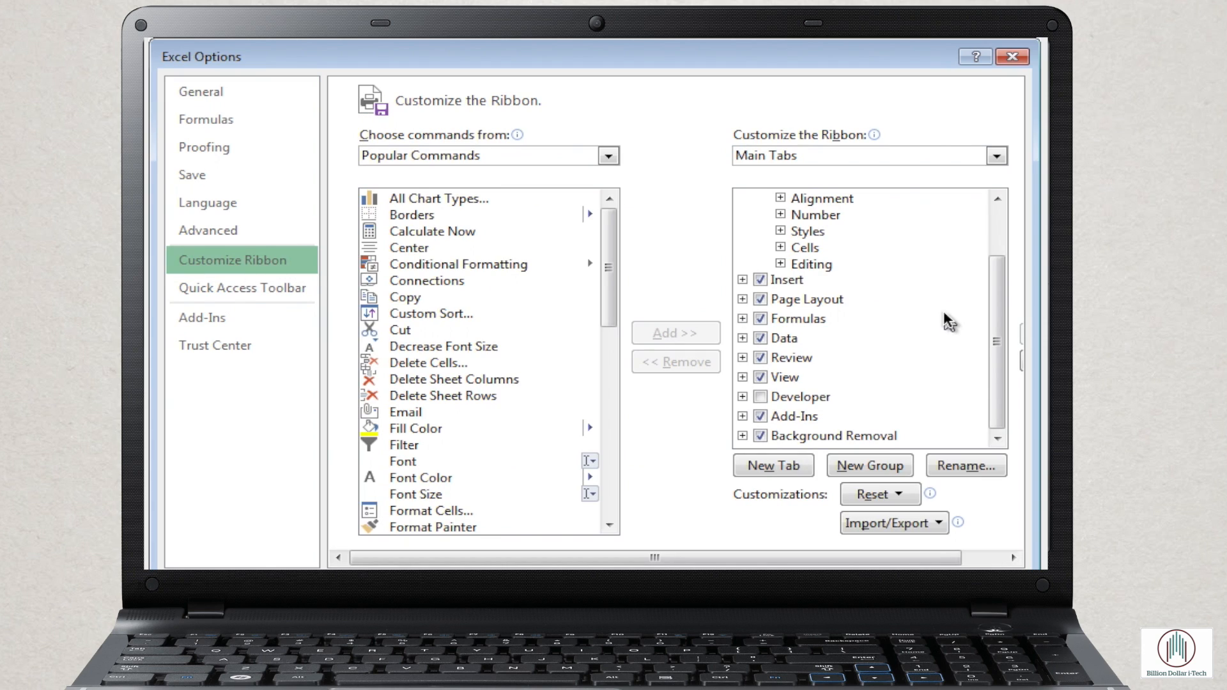
{"action": "left_click", "coordinate": [798, 397]}
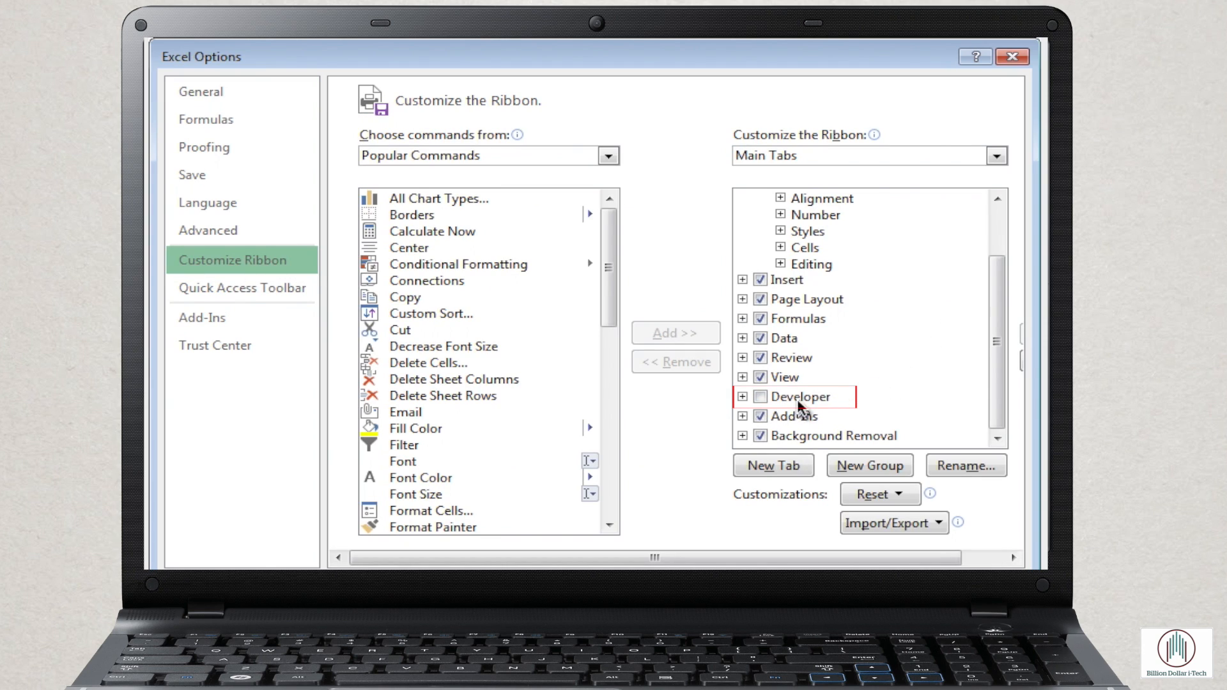
{"action": "left_click", "coordinate": [760, 397]}
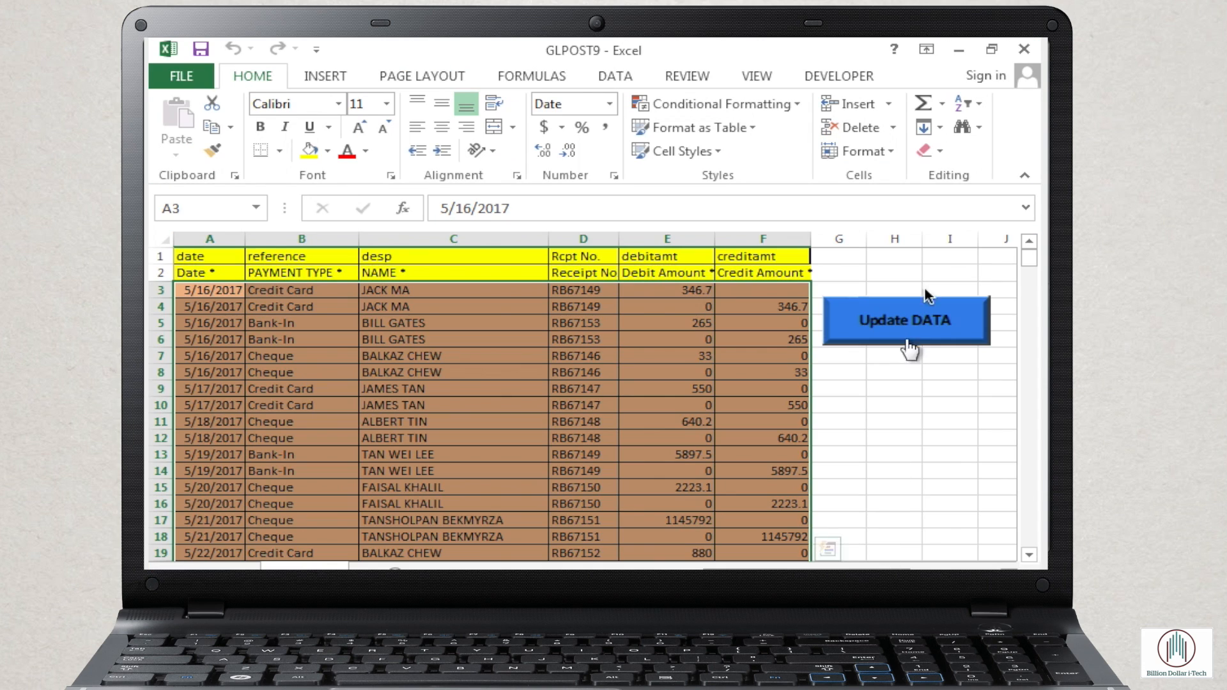
{"action": "mouse_move", "coordinate": [818, 88]}
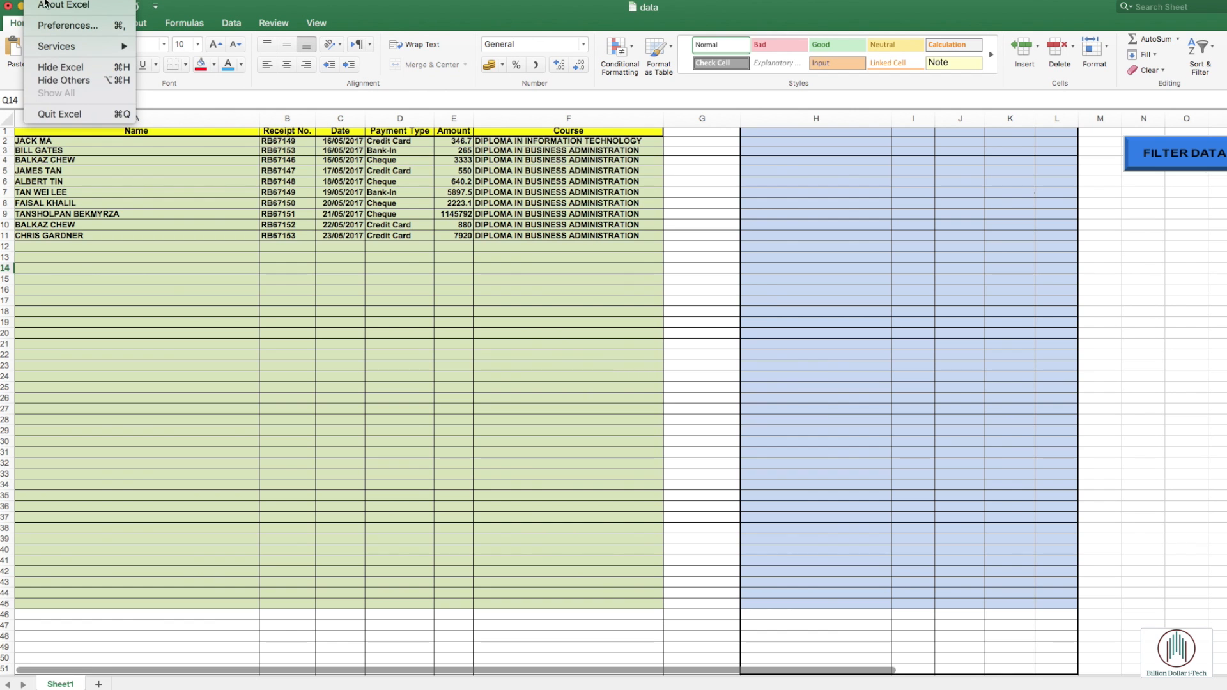
- Tick 'Developer tab' in Excel's View preferences and switch to the Developer tab
{"action": "left_click", "coordinate": [68, 25]}
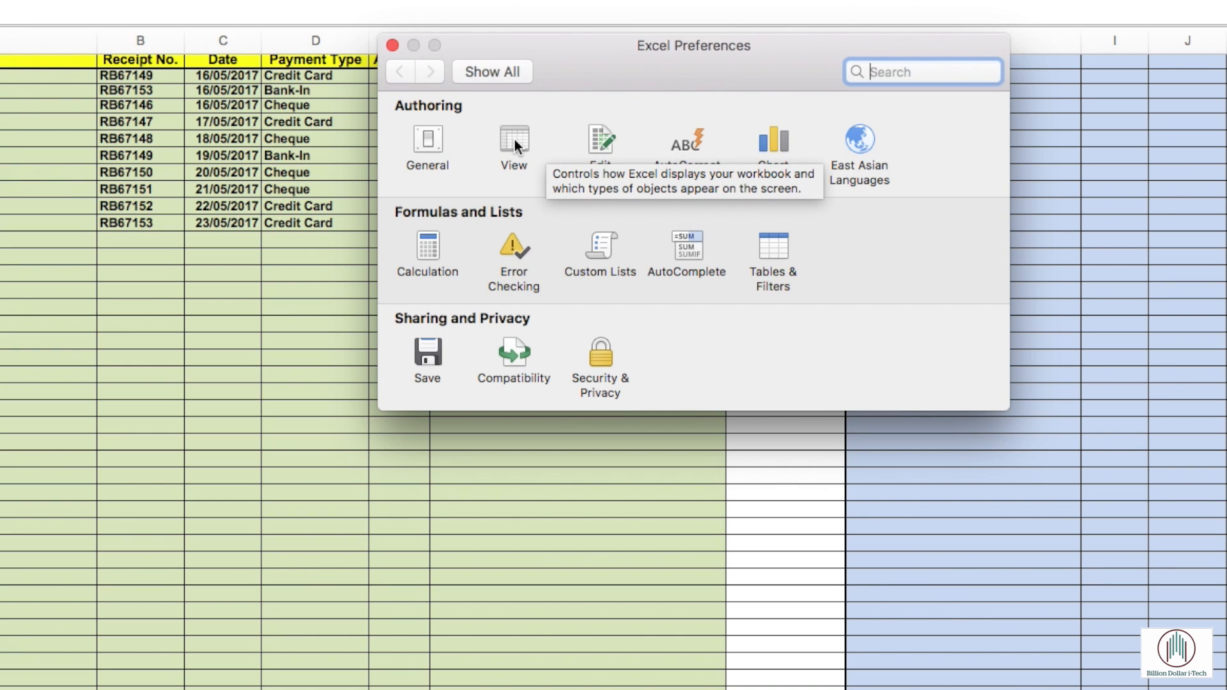
{"action": "left_click", "coordinate": [513, 145]}
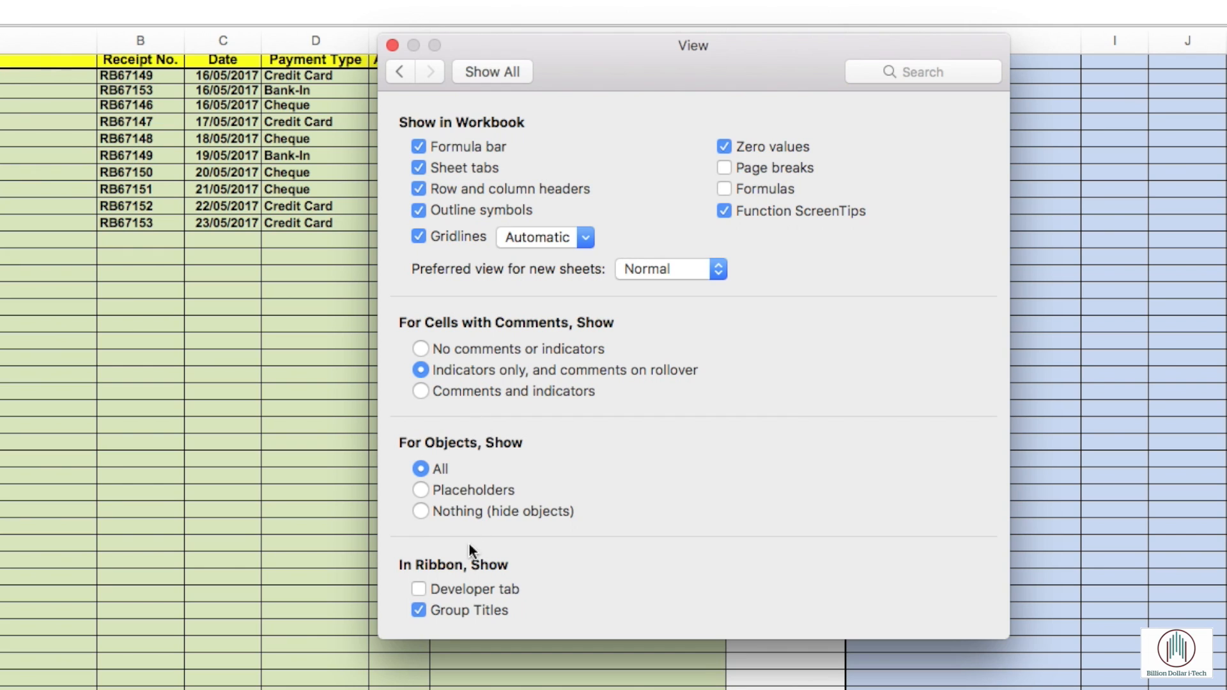
{"action": "mouse_move", "coordinate": [420, 596]}
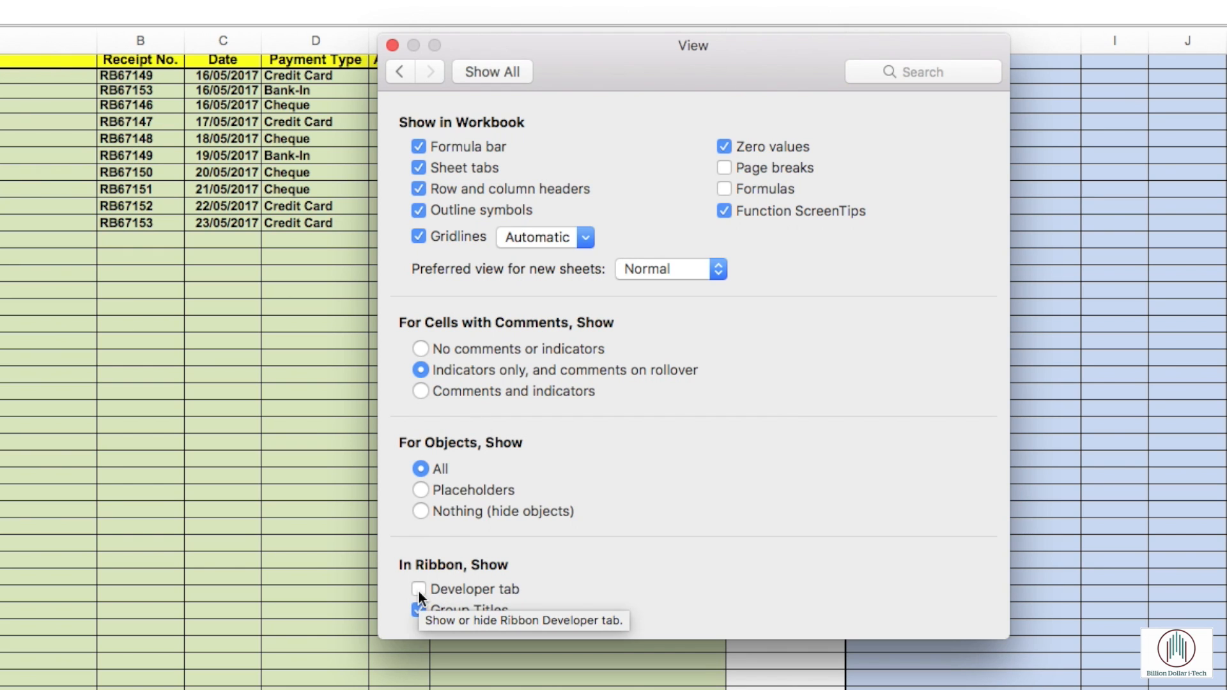
{"action": "left_click", "coordinate": [420, 589]}
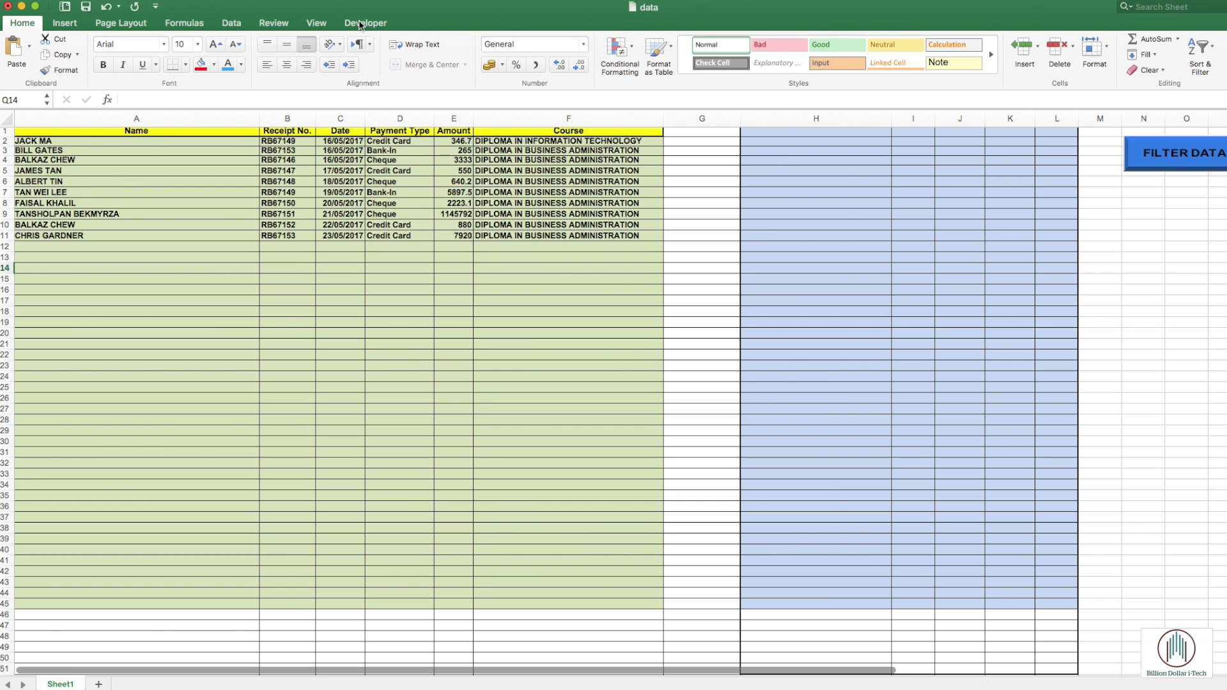
{"action": "left_click", "coordinate": [365, 22]}
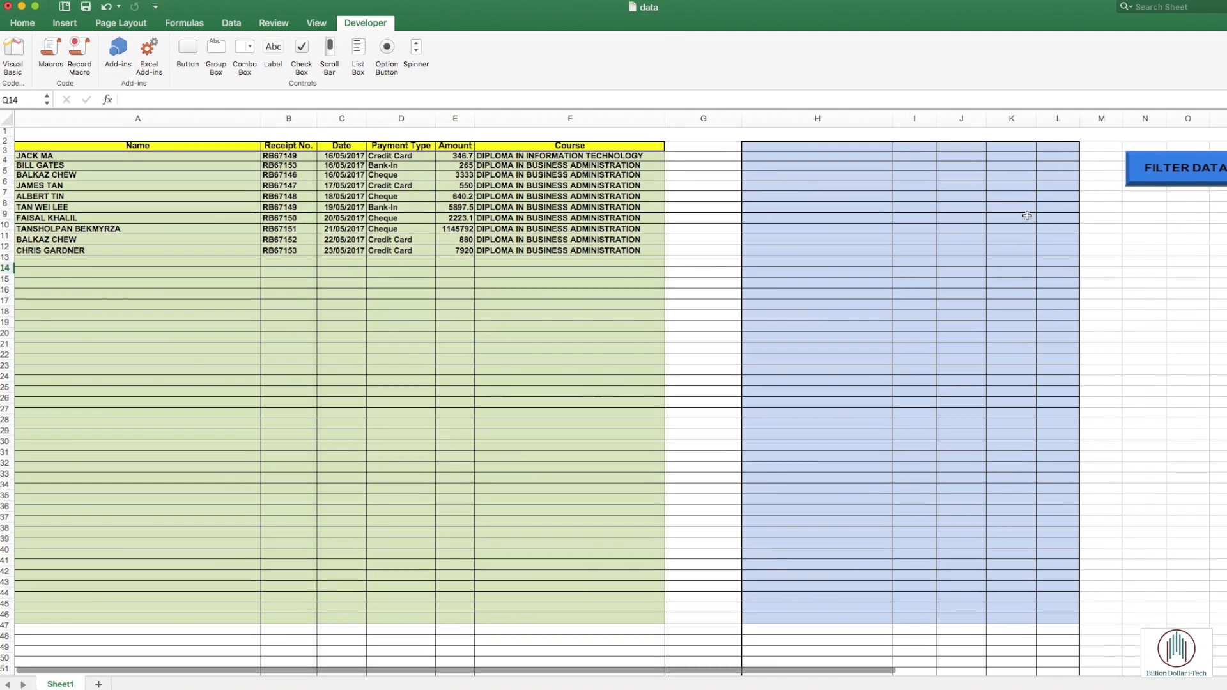
- Run FILTER DATA to double each name into column H, then view Module1's macro code
{"action": "left_click", "coordinate": [1184, 153]}
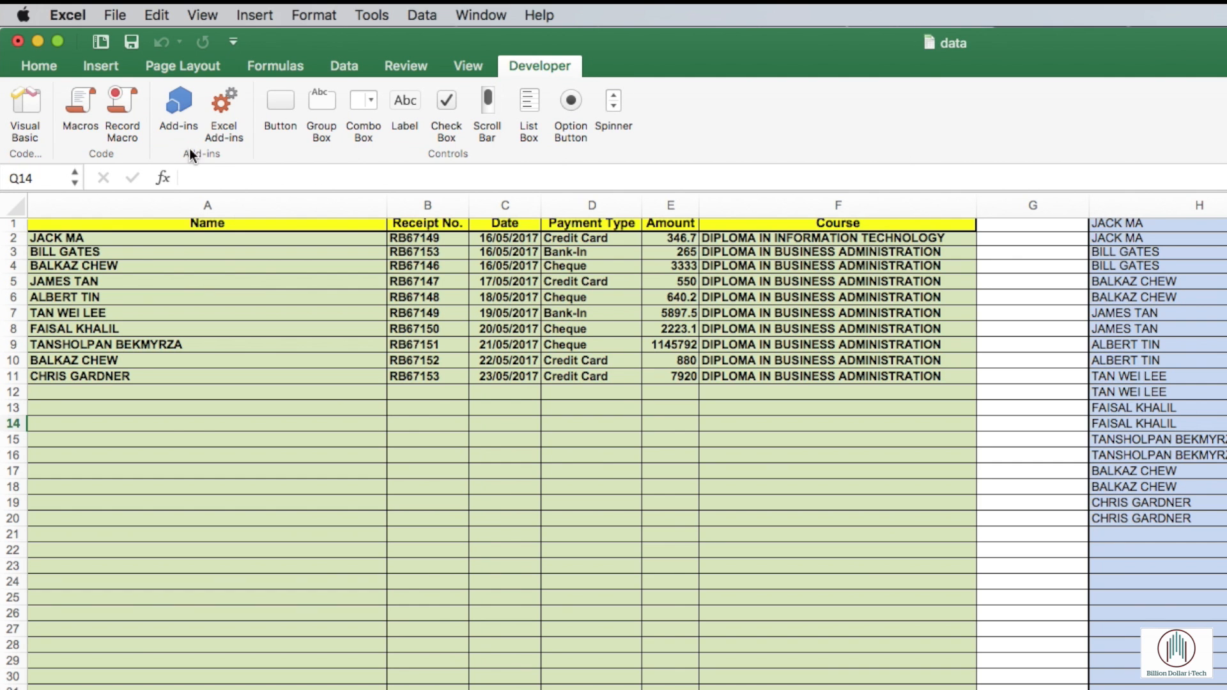
{"action": "left_click", "coordinate": [24, 105]}
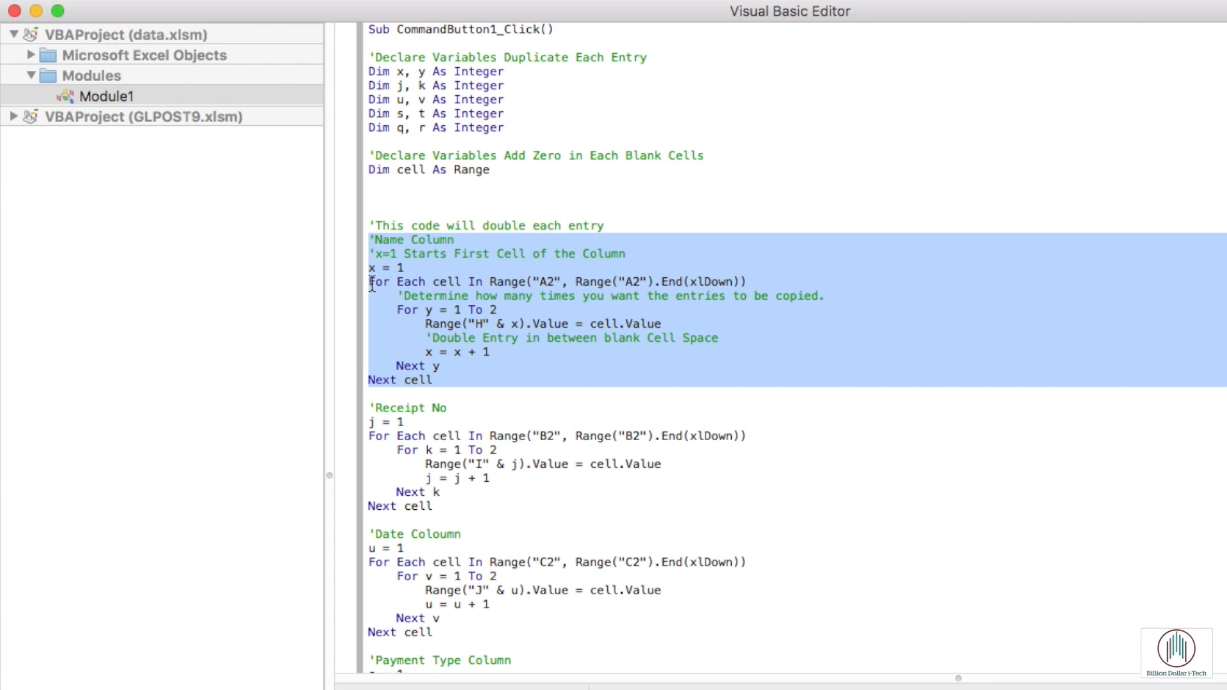
{"action": "mouse_move", "coordinate": [405, 279]}
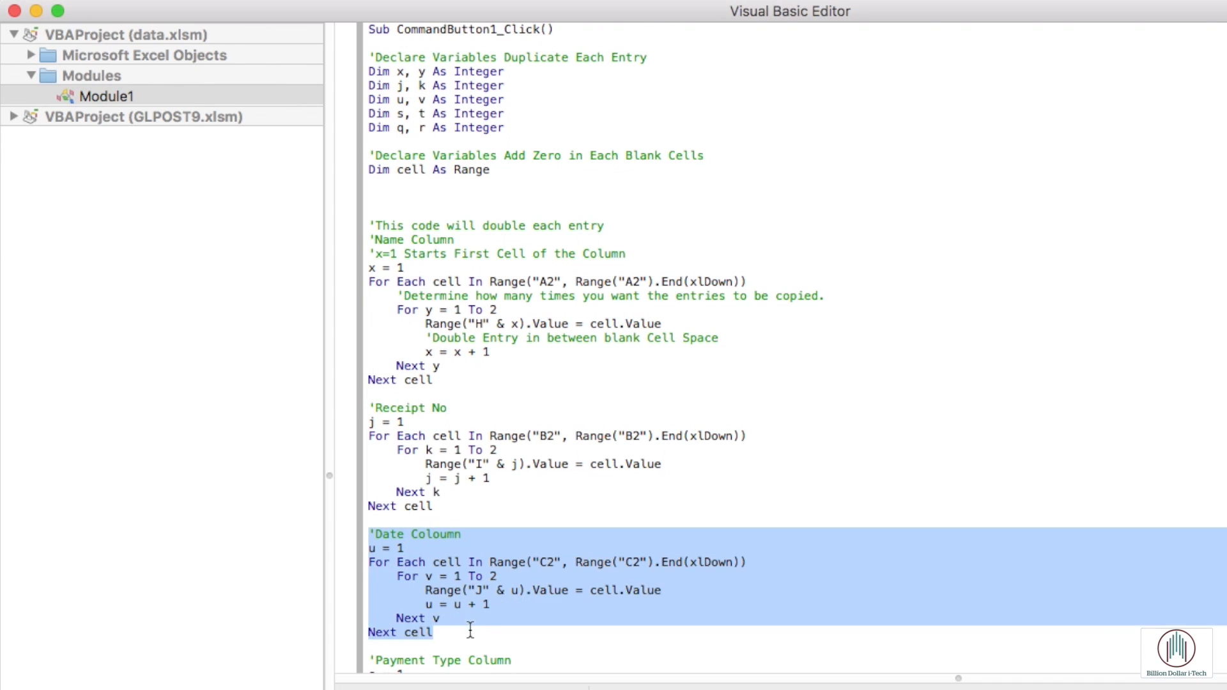
{"action": "scroll", "scroll_direction": "down", "scroll_amount": 3}
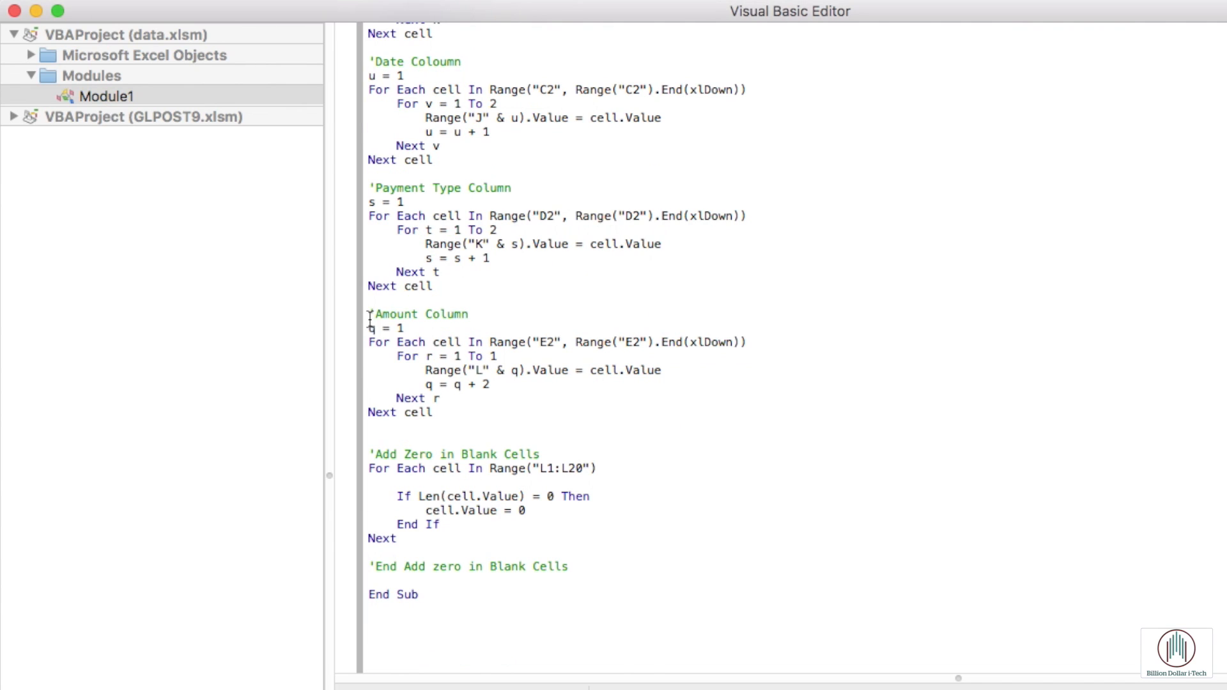
{"action": "left_click_drag", "start_coordinate": [368, 314], "coordinate": [433, 413]}
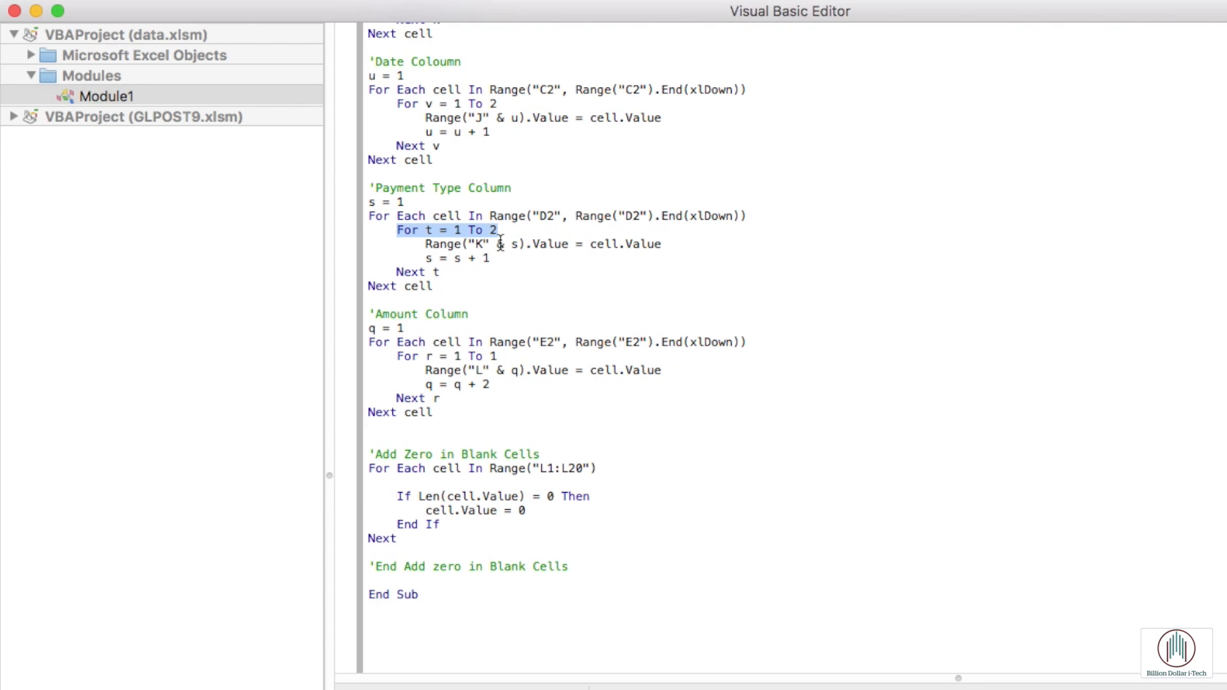
{"action": "left_click", "coordinate": [524, 356]}
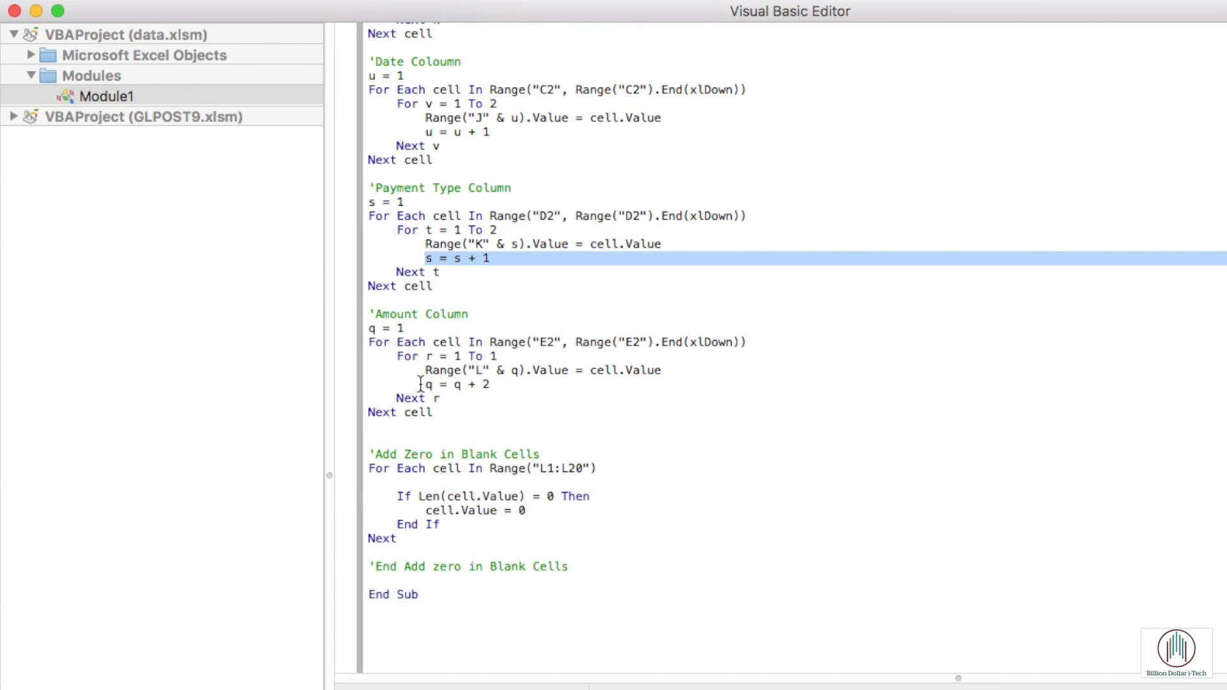
{"action": "left_click", "coordinate": [458, 384]}
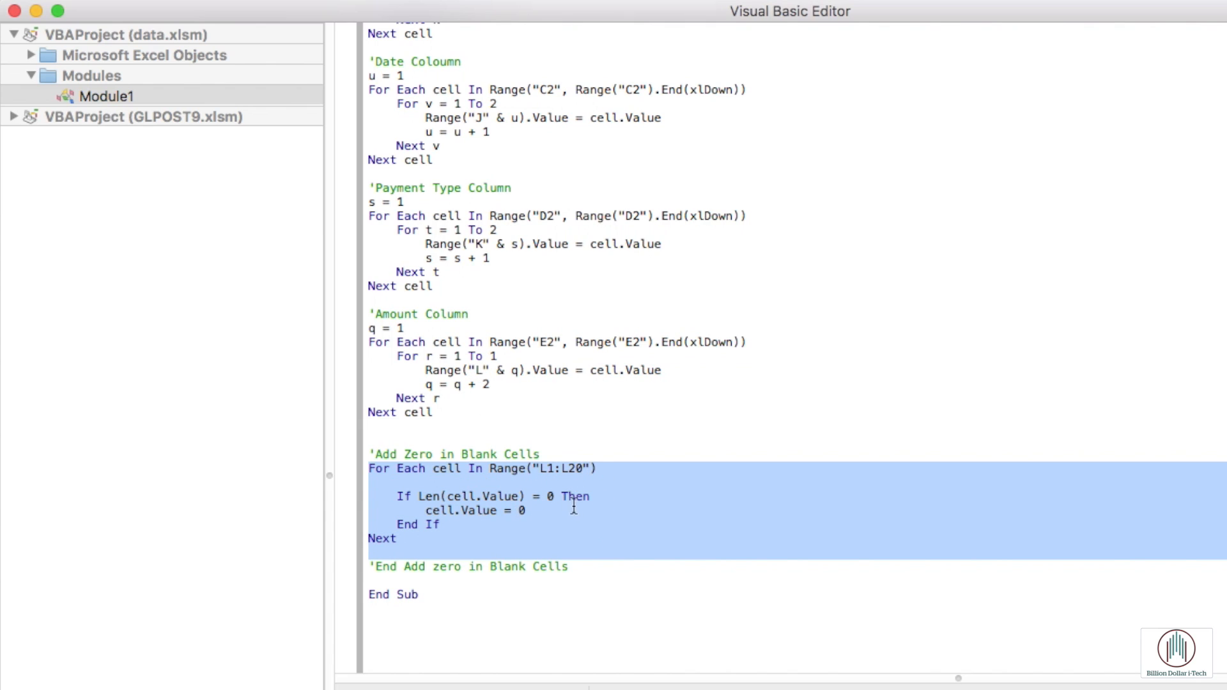
{"action": "mouse_move", "coordinate": [540, 516]}
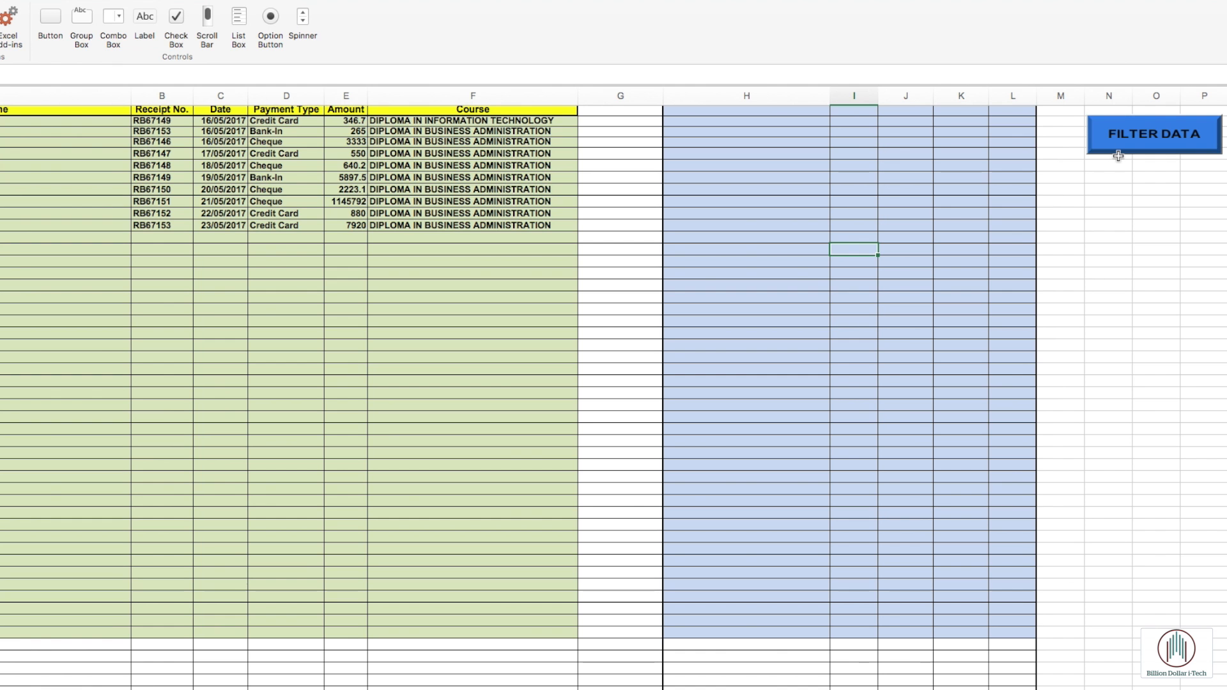
- Run FILTER DATA and Update DATA, then add =SUM totals under the Debit and Credit Amount columns
{"action": "left_click", "coordinate": [1153, 133]}
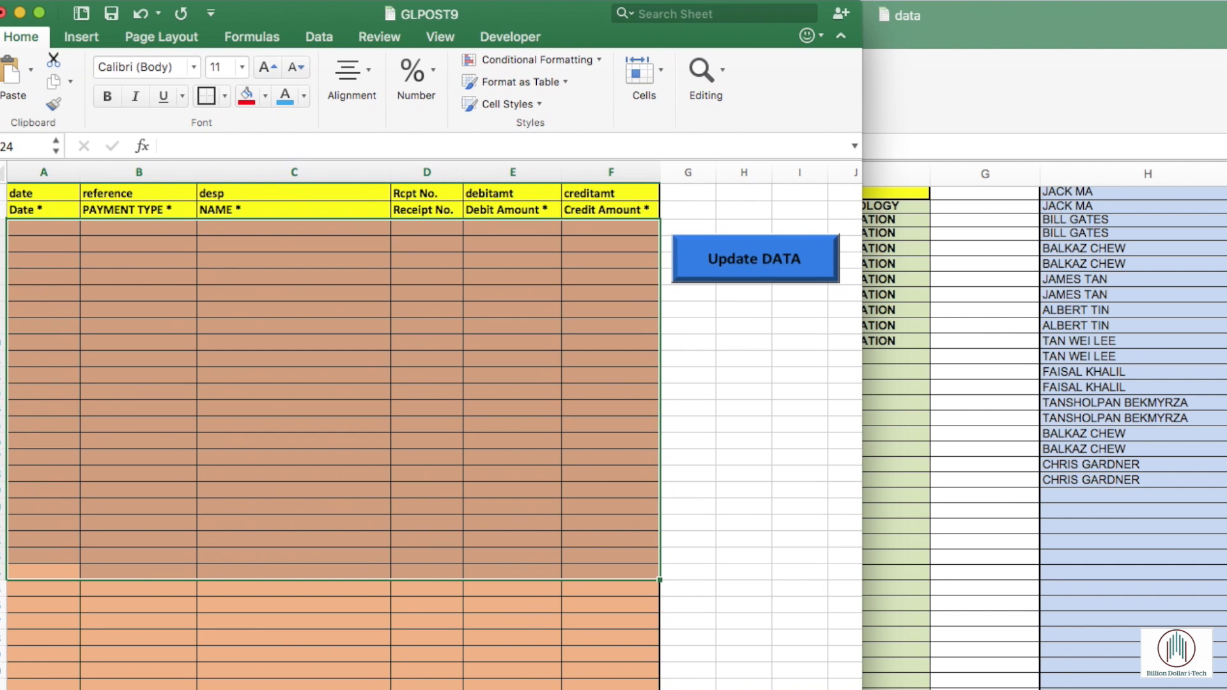
{"action": "mouse_move", "coordinate": [1214, 342]}
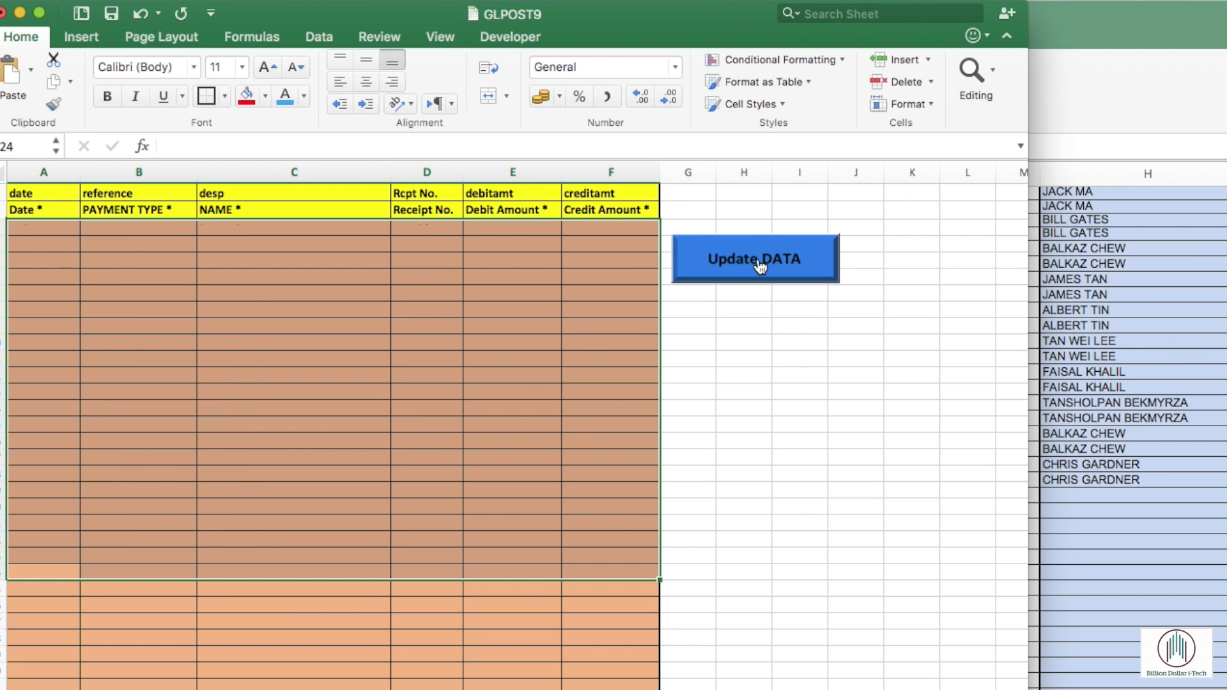
{"action": "left_click", "coordinate": [753, 259]}
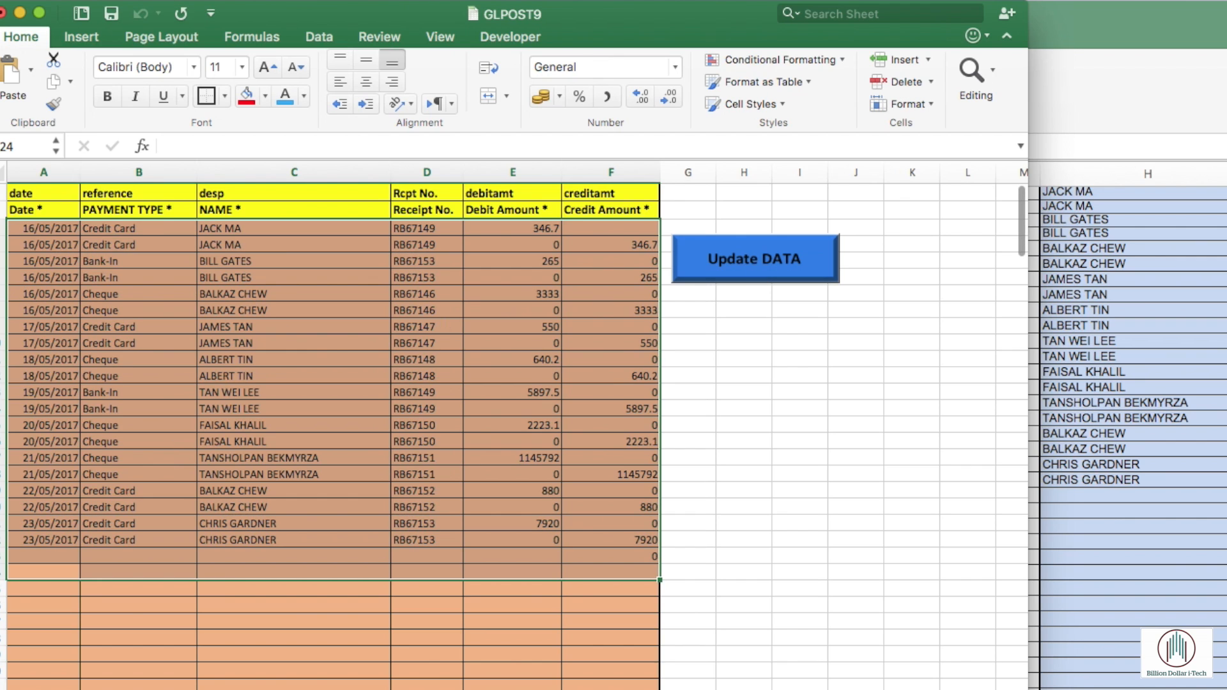
{"action": "type", "text": "=SUM("}
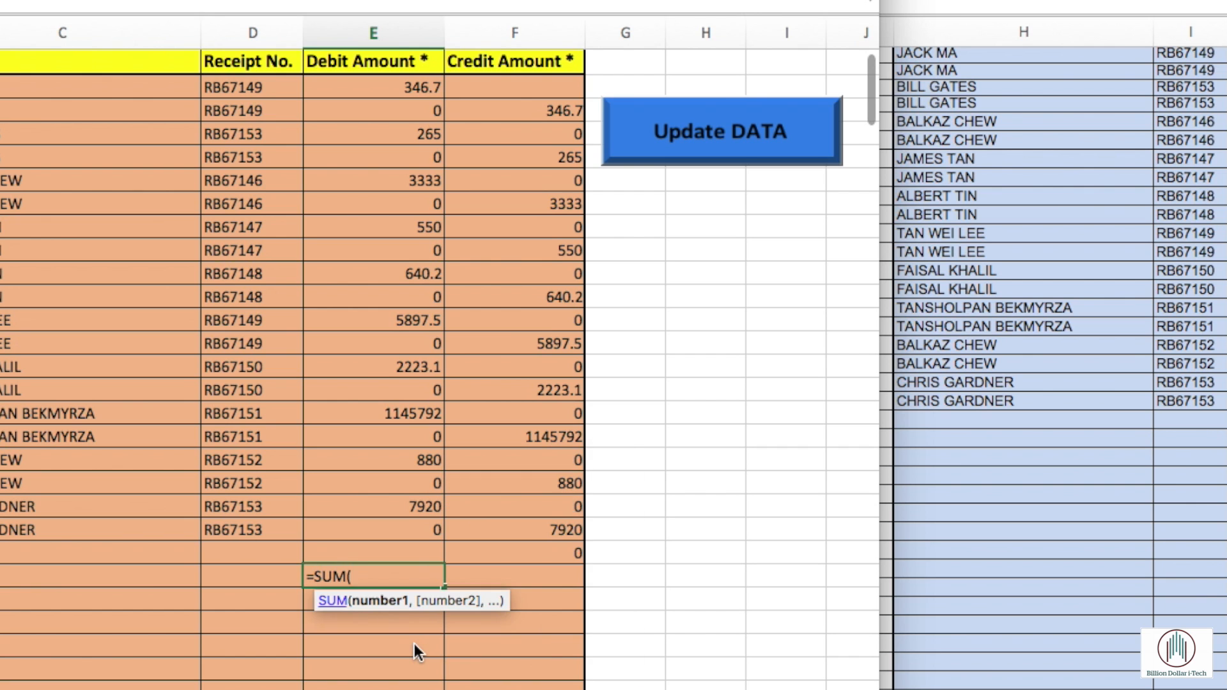
{"action": "left_click_drag", "start_coordinate": [372, 87], "coordinate": [372, 530]}
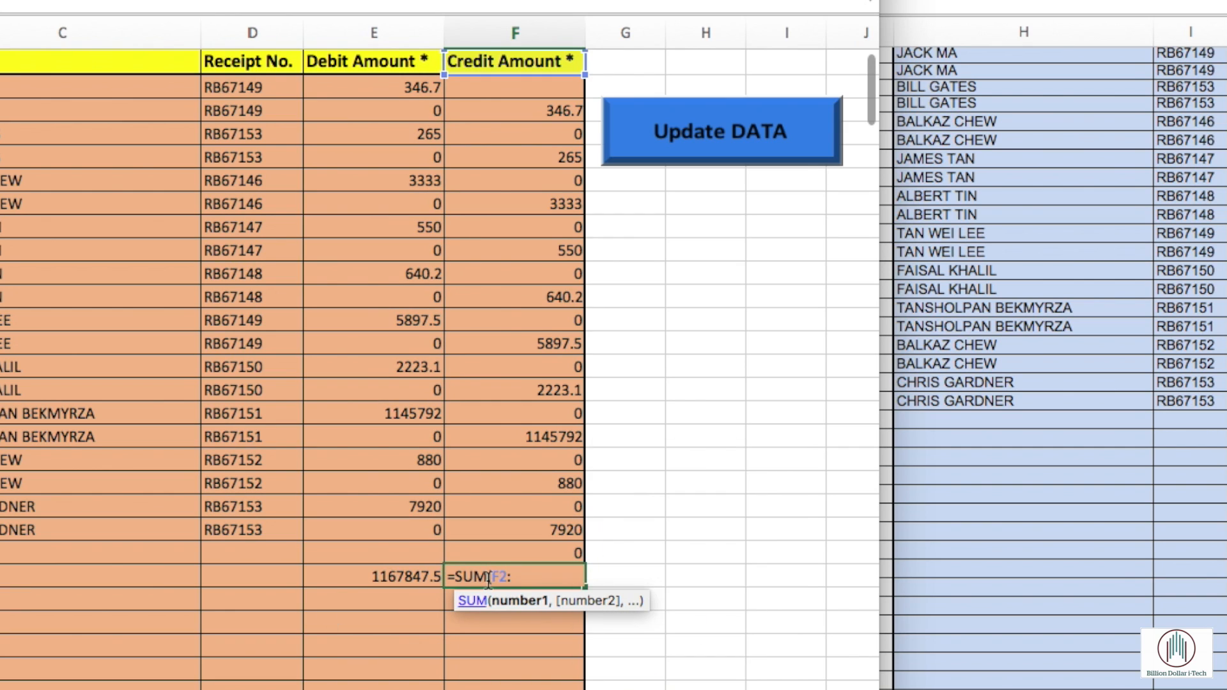
{"action": "key", "text": "Enter"}
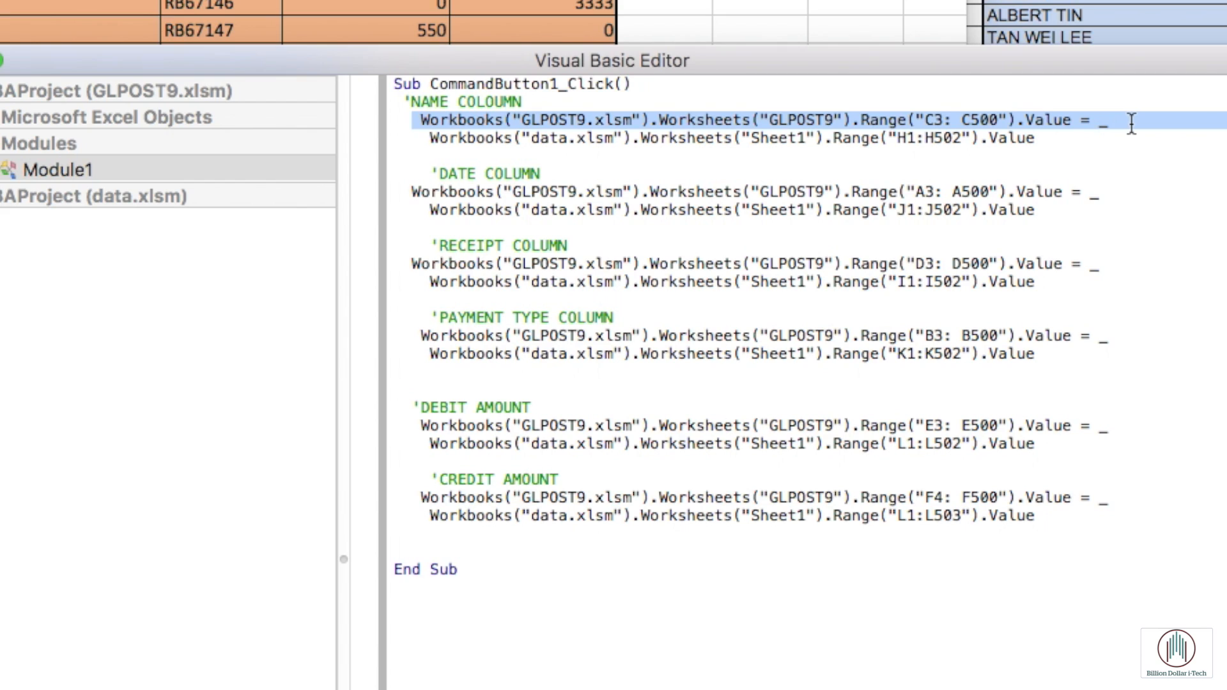
{"action": "mouse_move", "coordinate": [552, 140]}
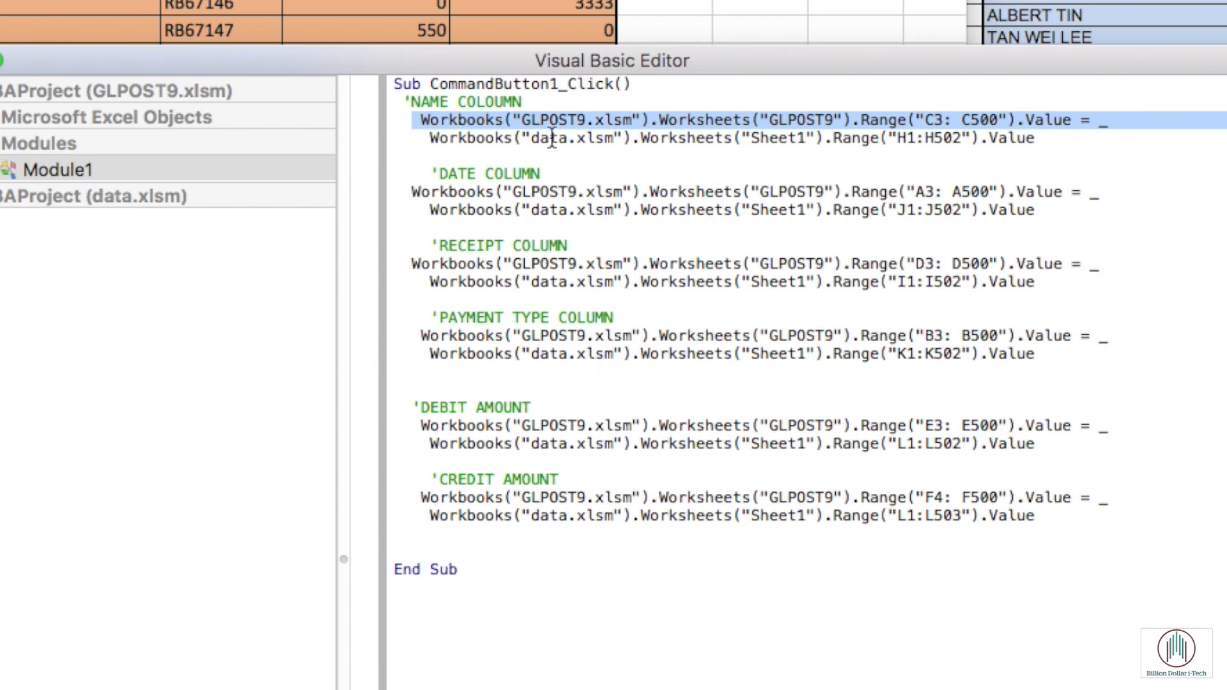
{"action": "mouse_move", "coordinate": [591, 139]}
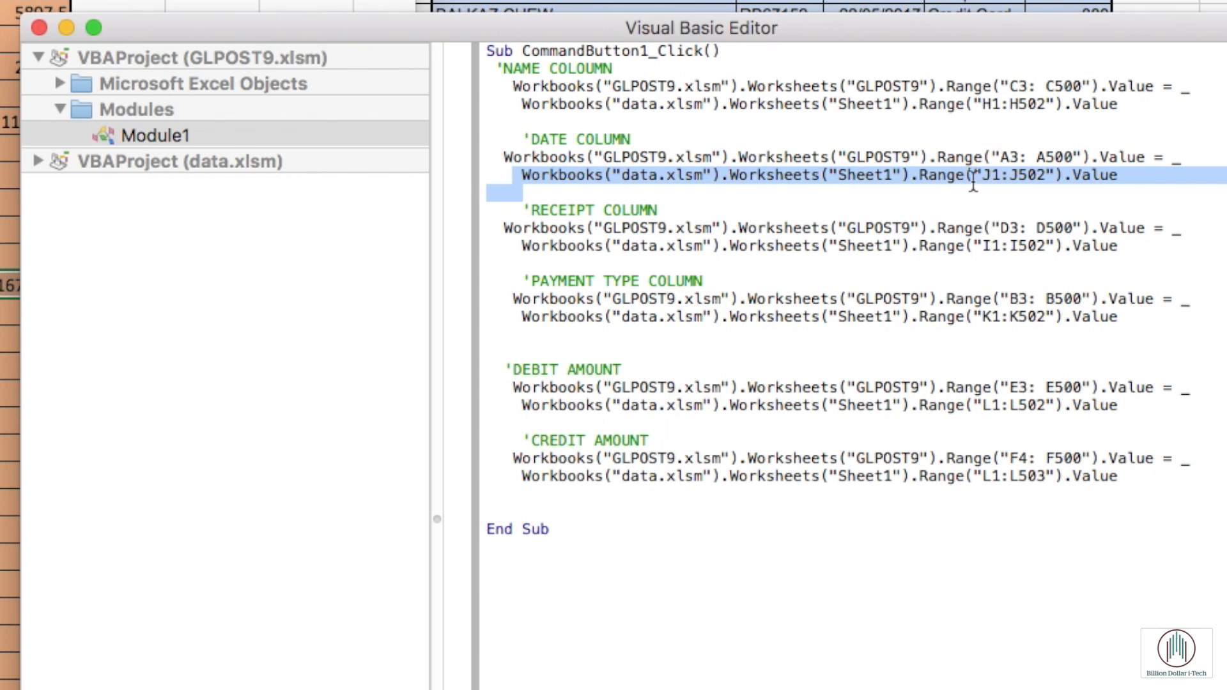
{"action": "left_click", "coordinate": [517, 227]}
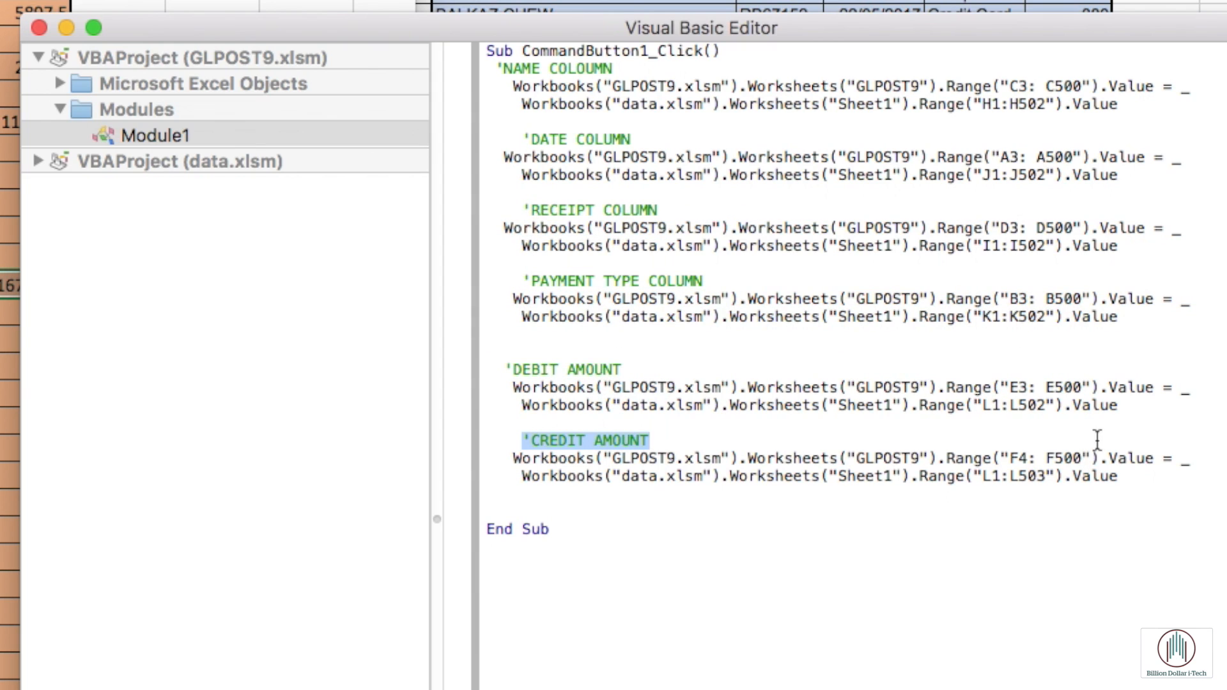
{"action": "double_click", "coordinate": [1015, 476]}
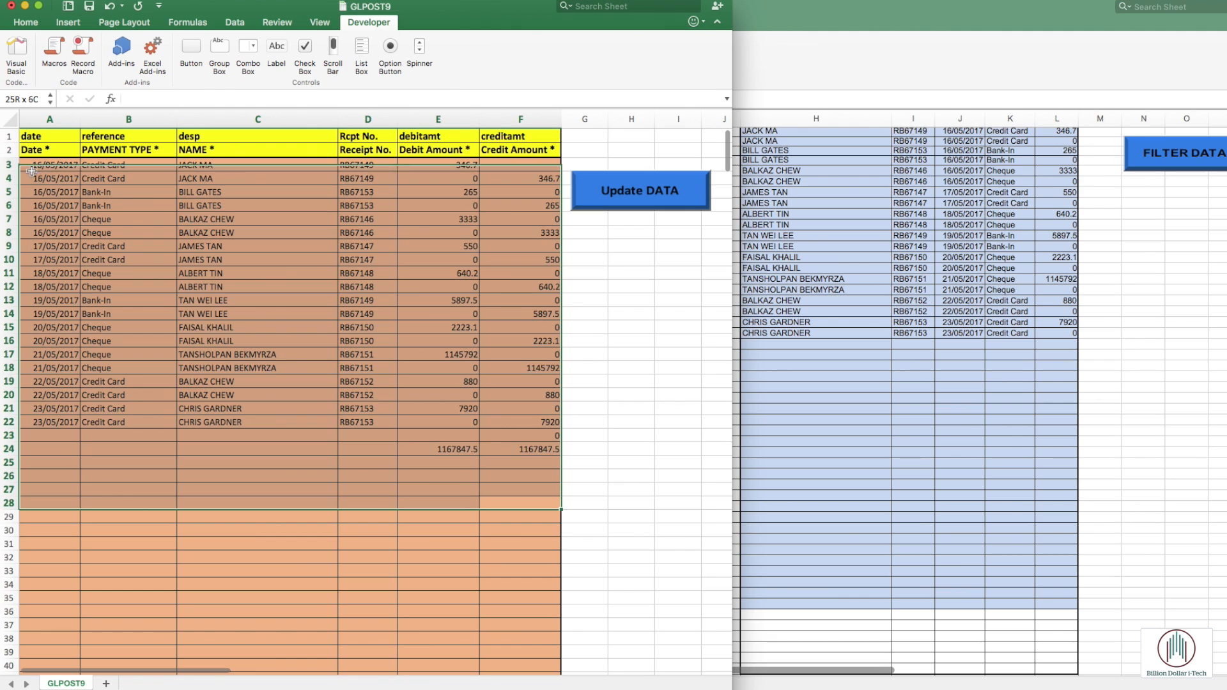
- Clear GLPOST9 rows 3–28, rerun Update DATA, and bring the data workbook forward
{"action": "left_click", "coordinate": [638, 189]}
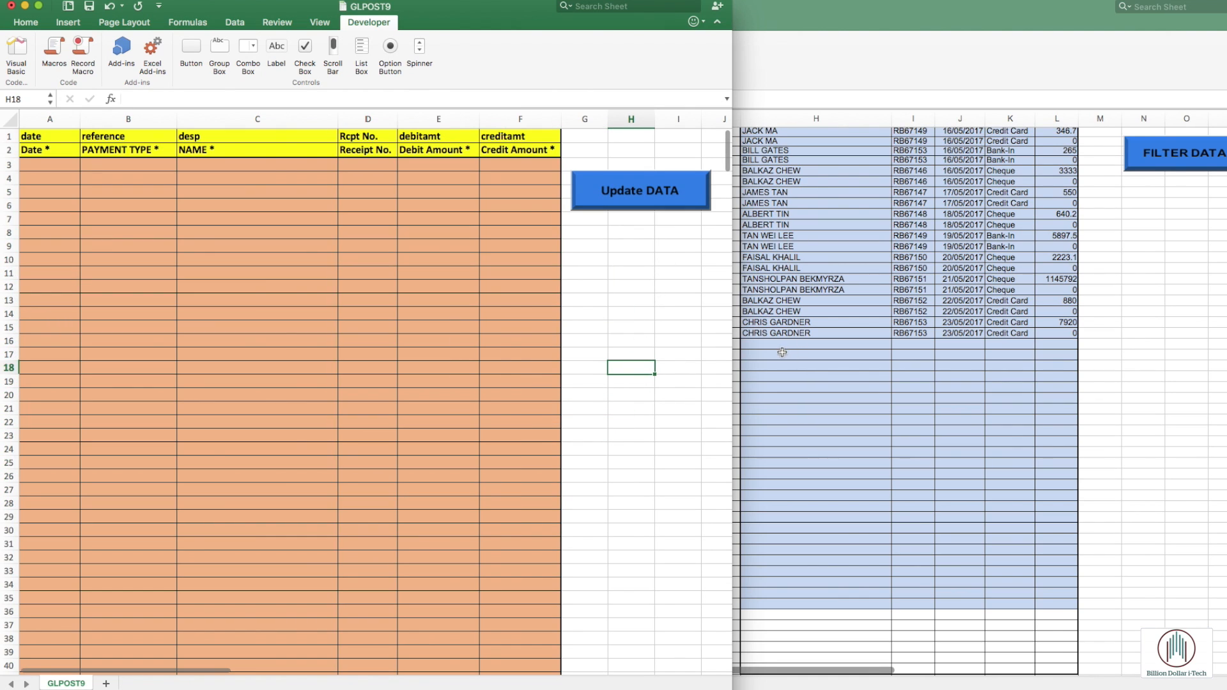
{"action": "mouse_move", "coordinate": [678, 347]}
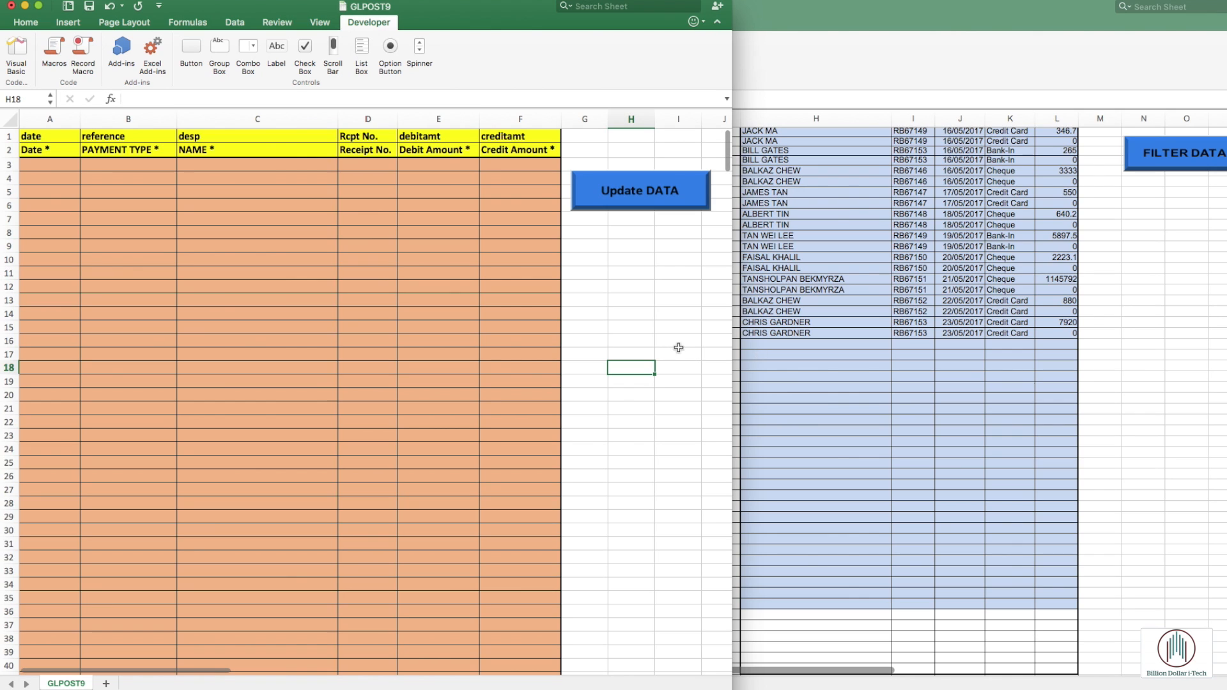
{"action": "left_click", "coordinate": [639, 190]}
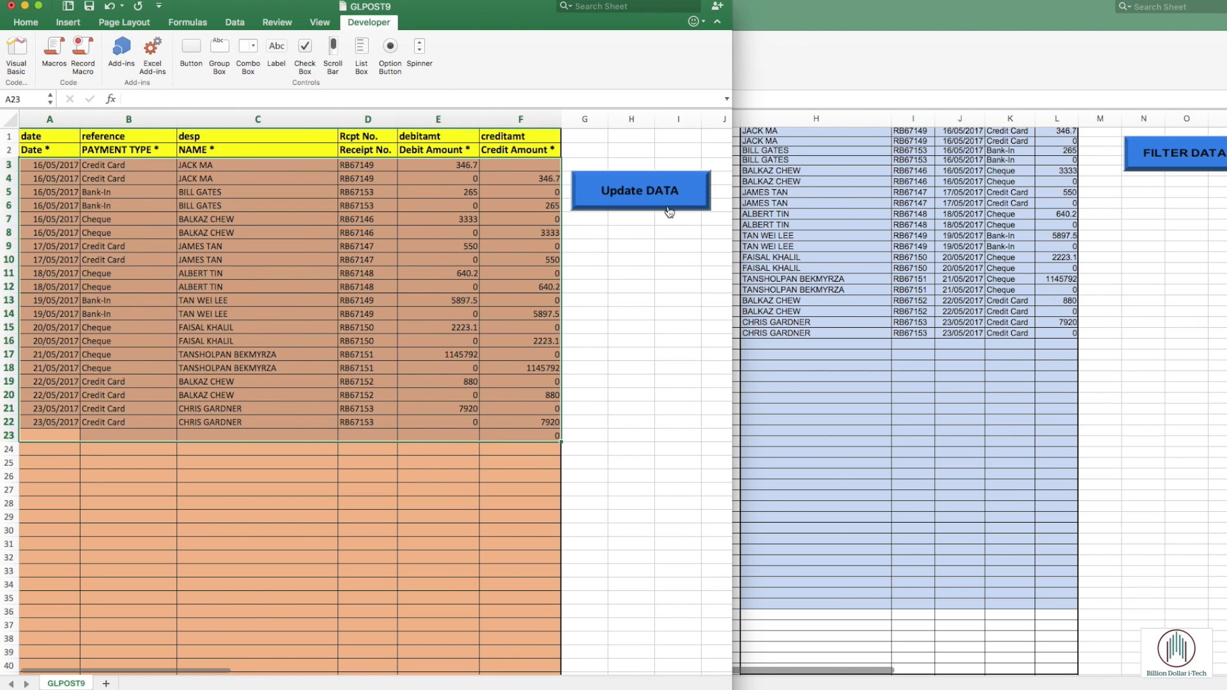
{"action": "mouse_move", "coordinate": [1063, 433]}
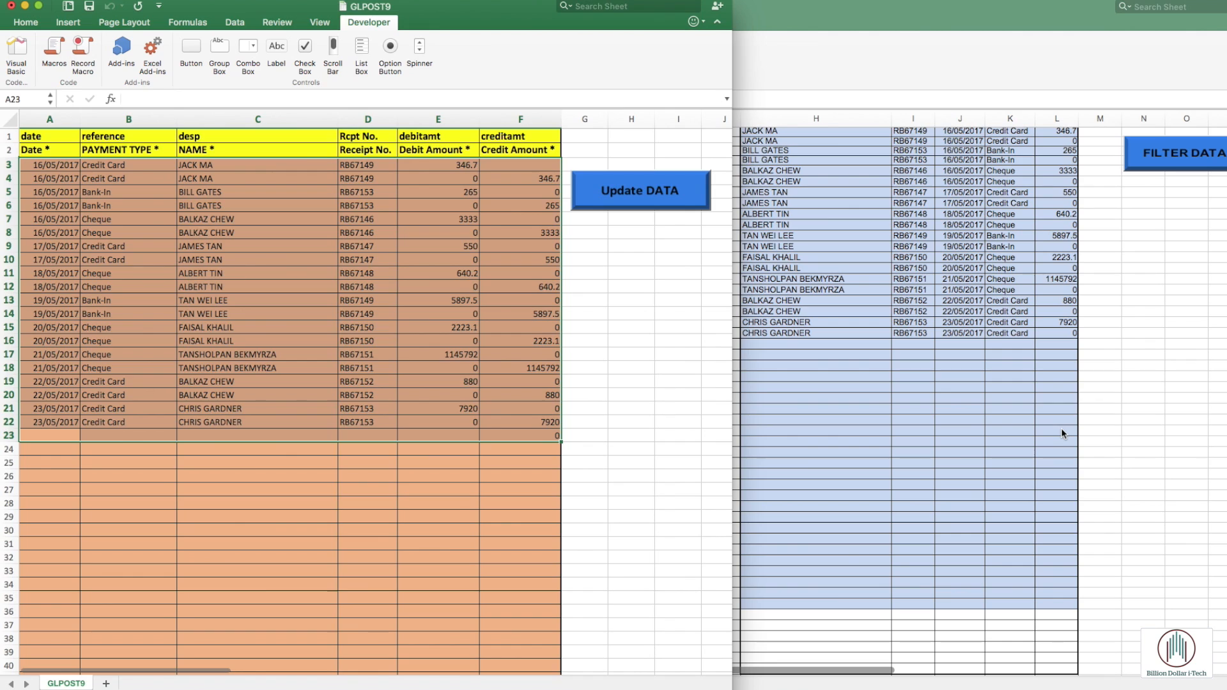
{"action": "left_click", "coordinate": [638, 191]}
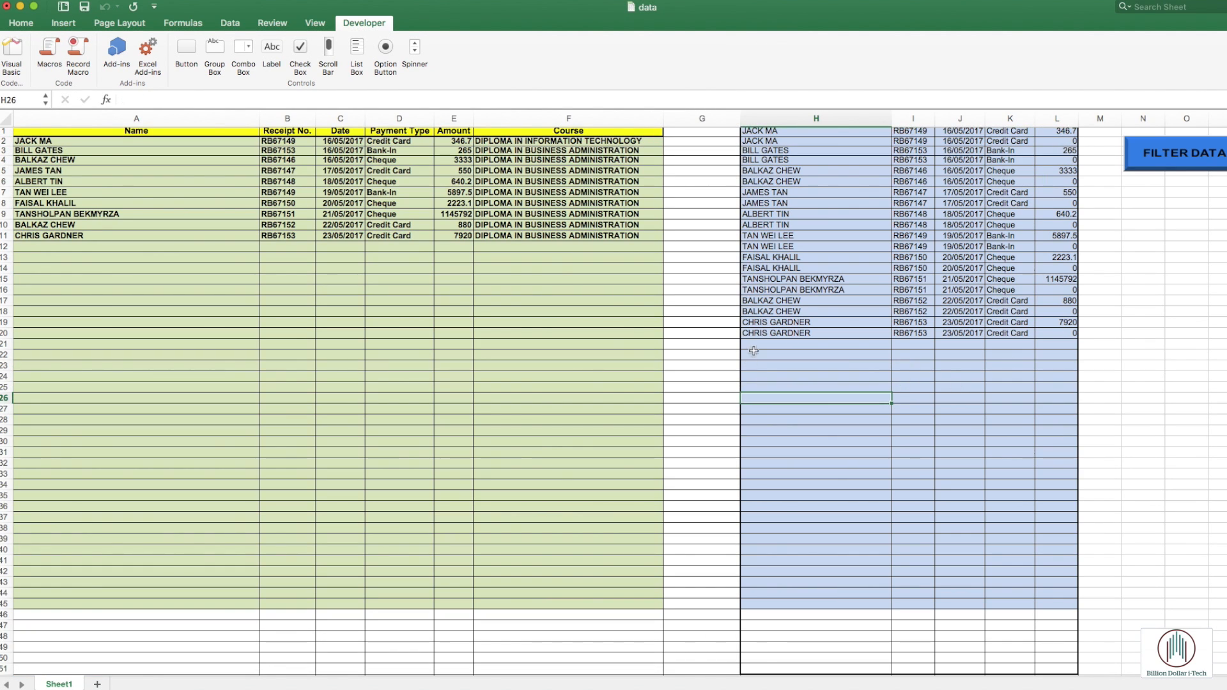